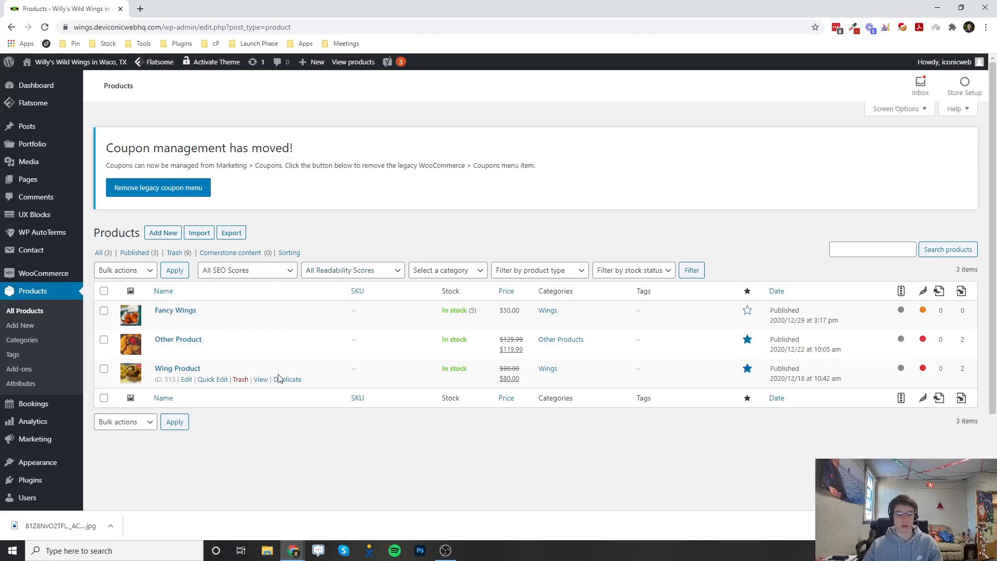
pyautogui.moveTo(178, 368)
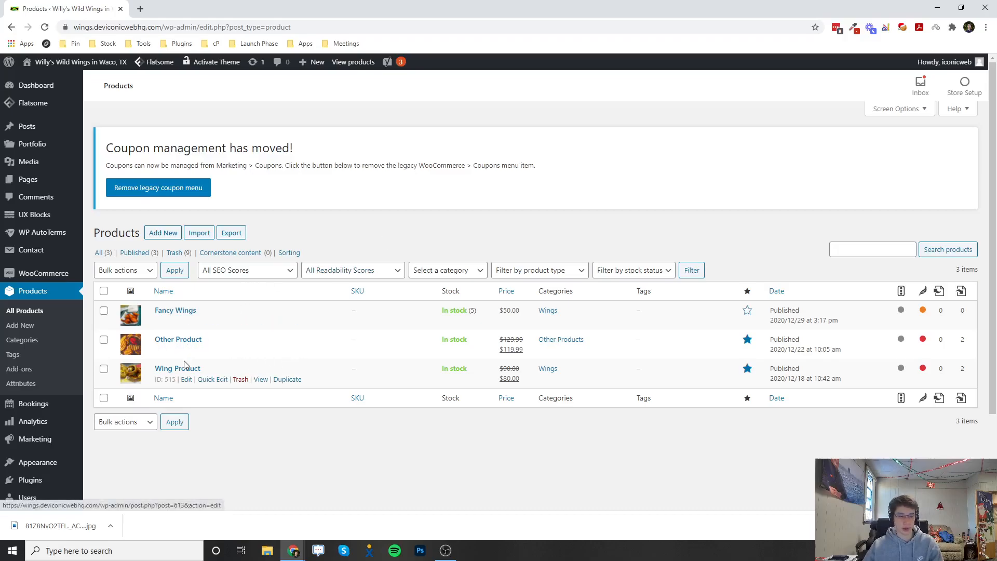
pyautogui.moveTo(190, 350)
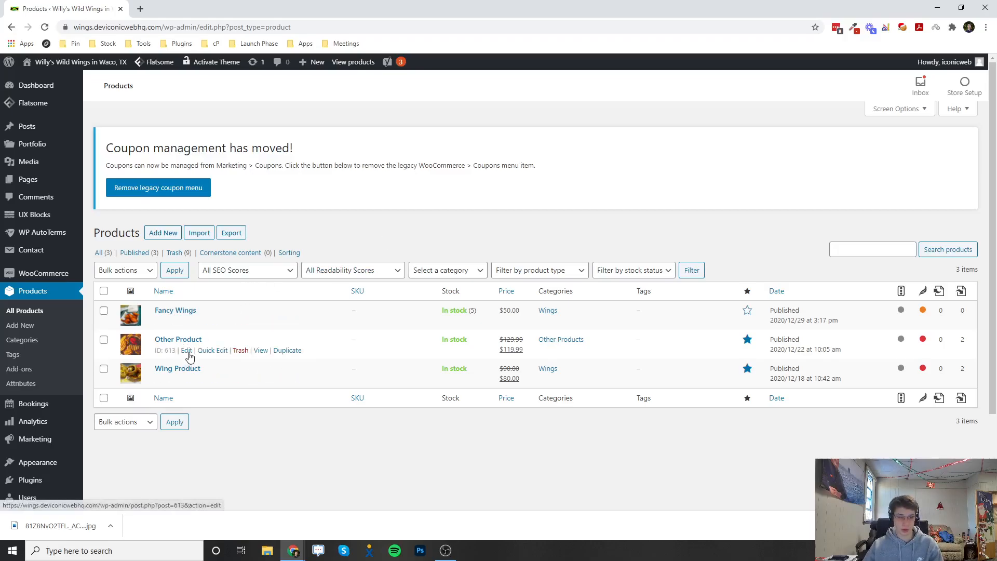
pyautogui.moveTo(186, 321)
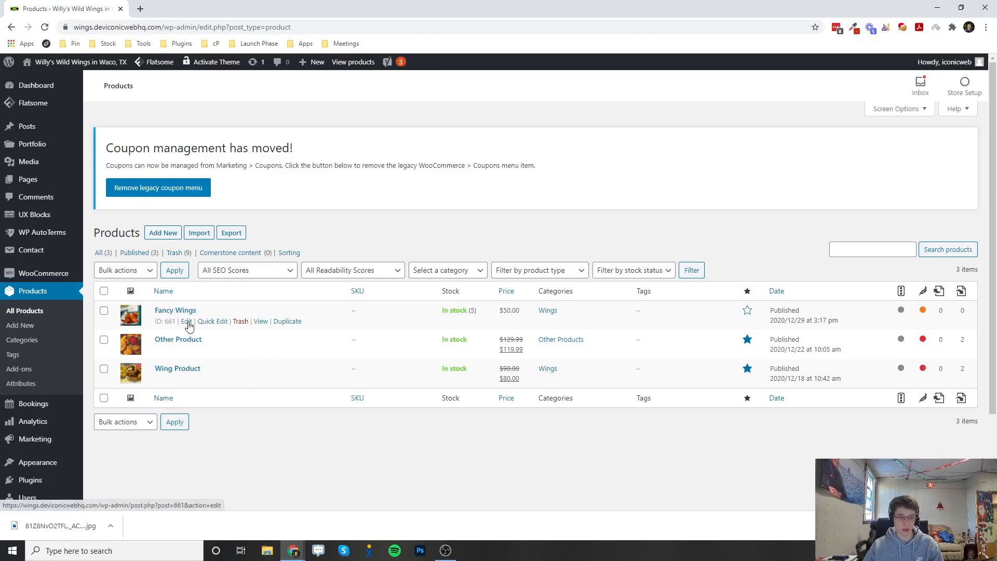
# Open the edit page for Other Product from the All Products list.
pyautogui.click(187, 349)
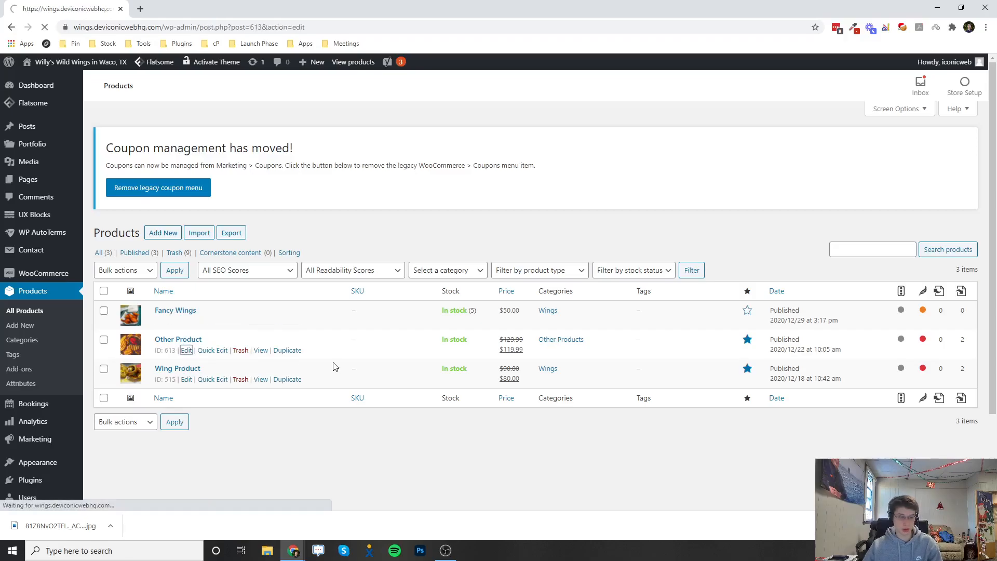
pyautogui.click(187, 350)
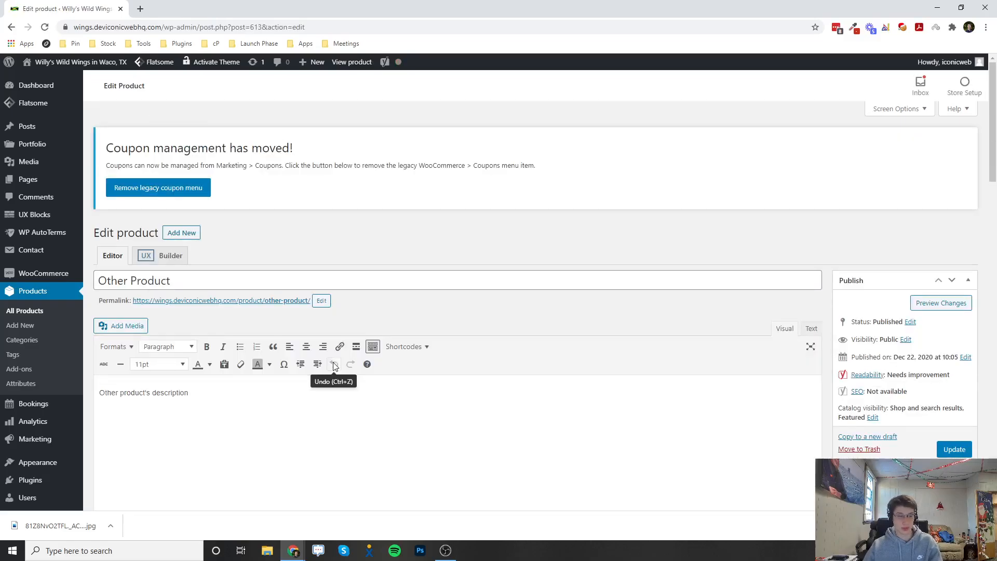
pyautogui.moveTo(352, 62)
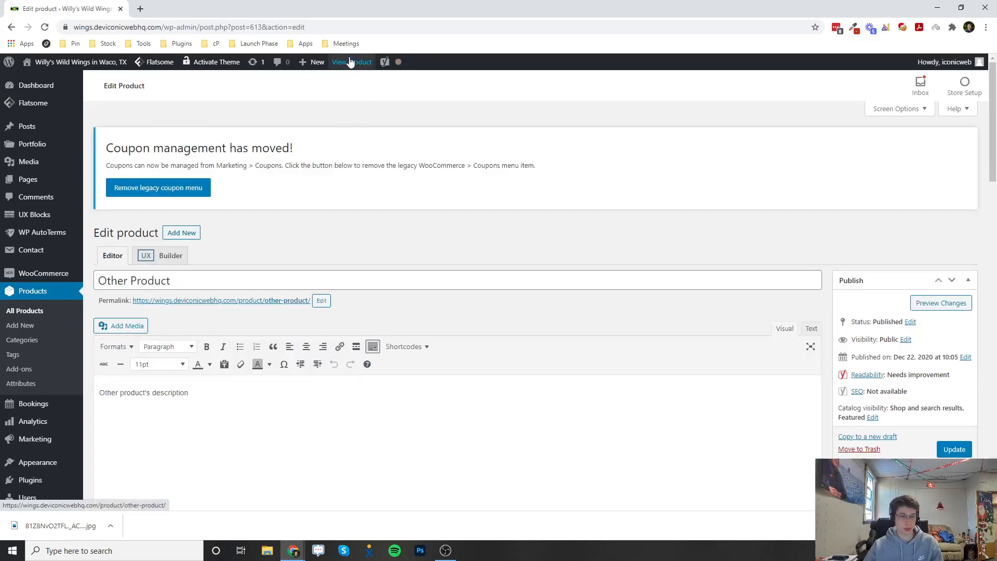
# View Other Product's storefront page ($119.99 sale price) in a new tab, then return to the editor.
pyautogui.click(351, 62)
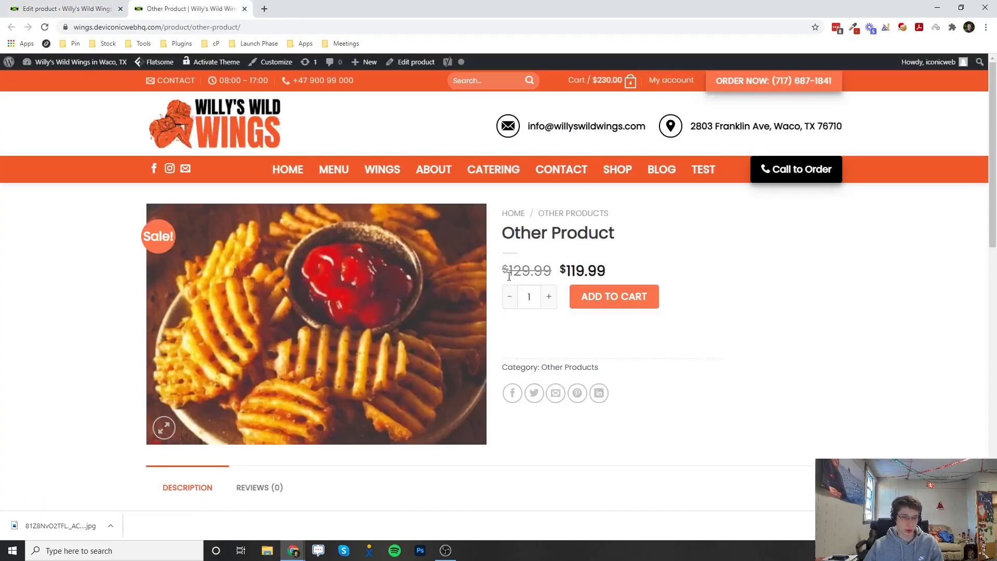
pyautogui.doubleClick(526, 269)
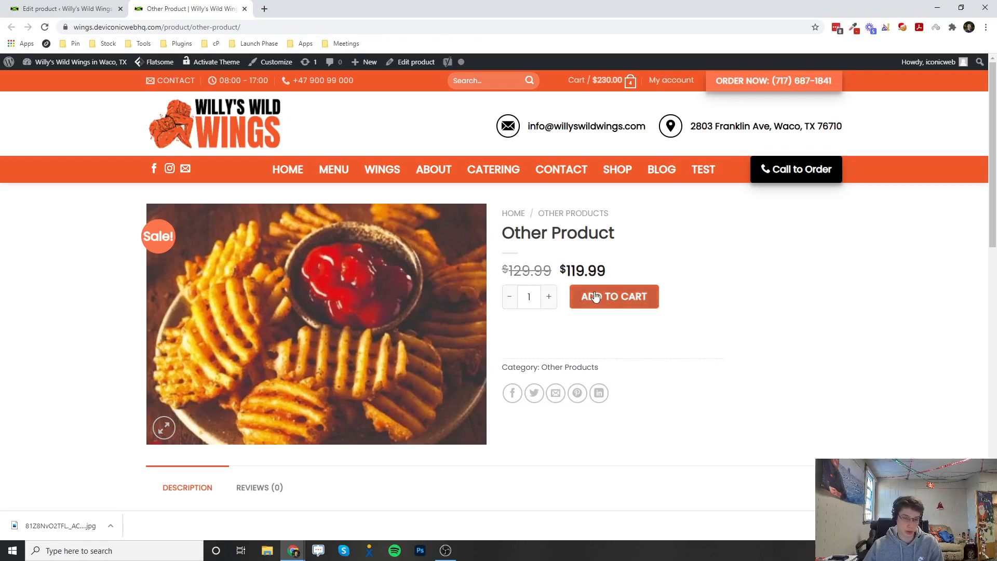
pyautogui.moveTo(391, 233)
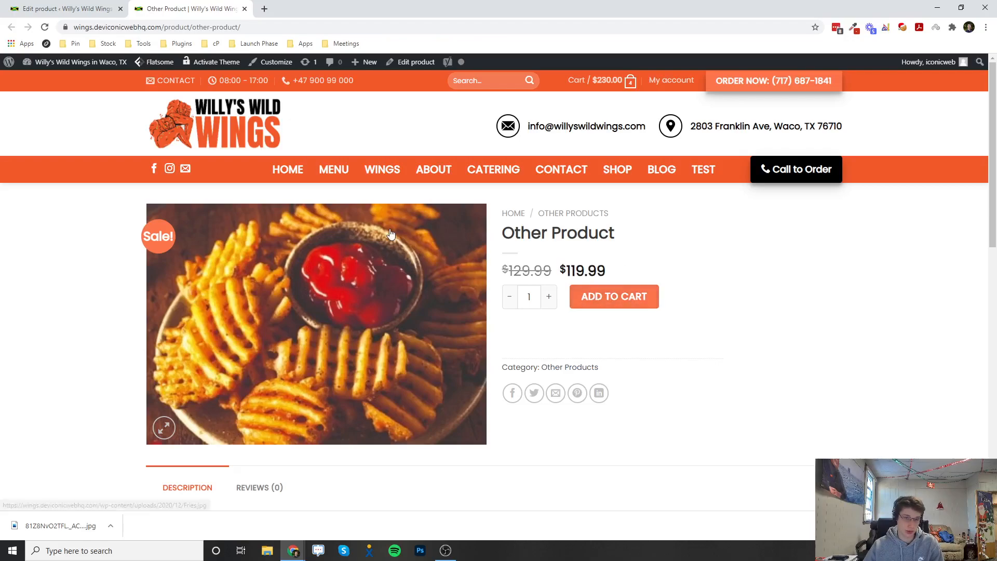
pyautogui.moveTo(284, 384)
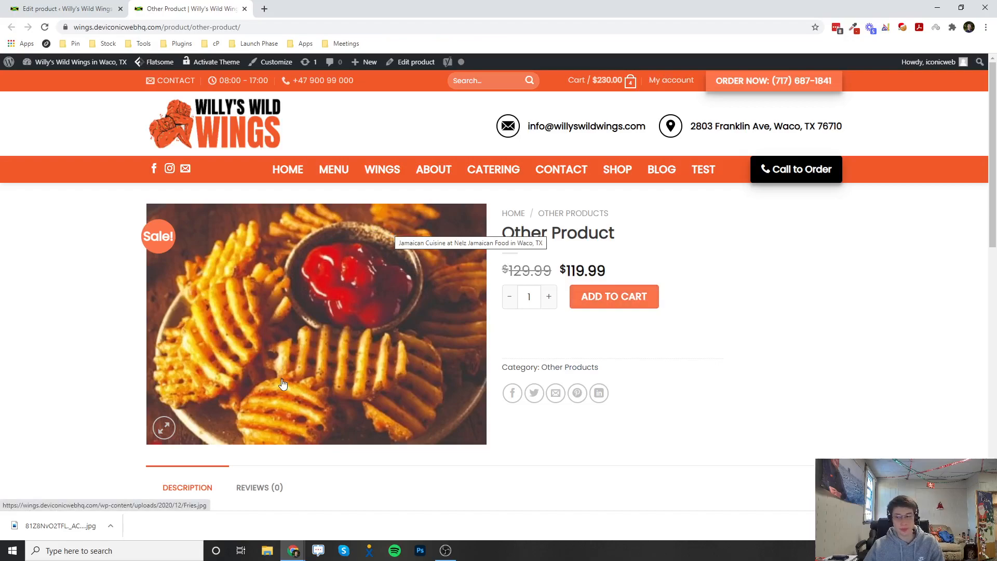
pyautogui.moveTo(99, 288)
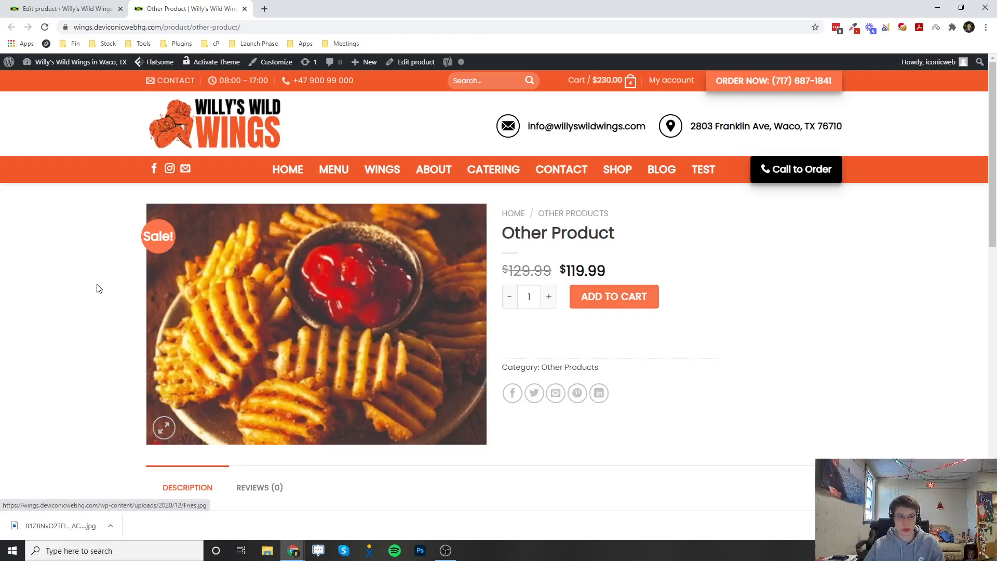
pyautogui.moveTo(80, 143)
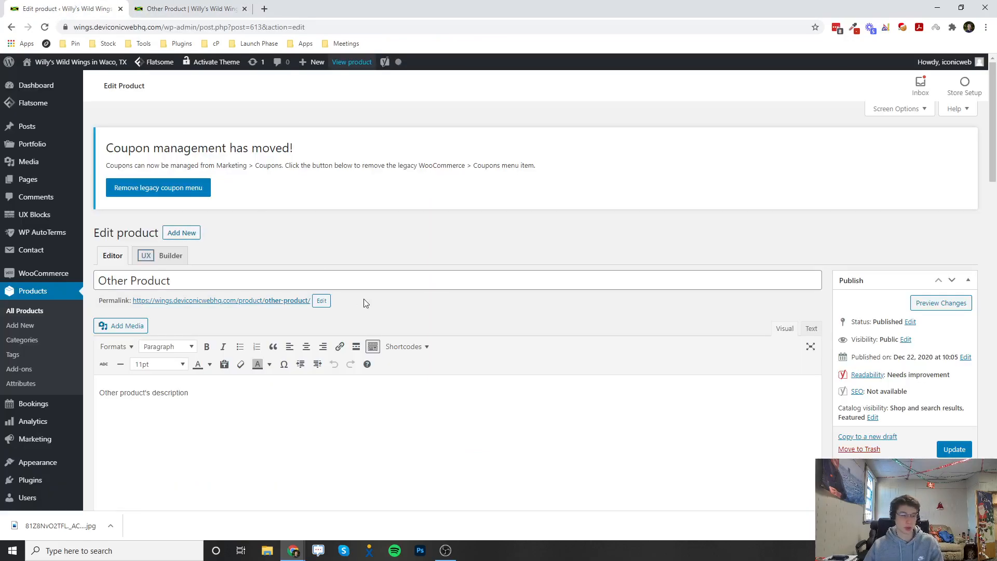
# Scroll to the Product data box and open its Add-ons section.
pyautogui.scroll(-3)
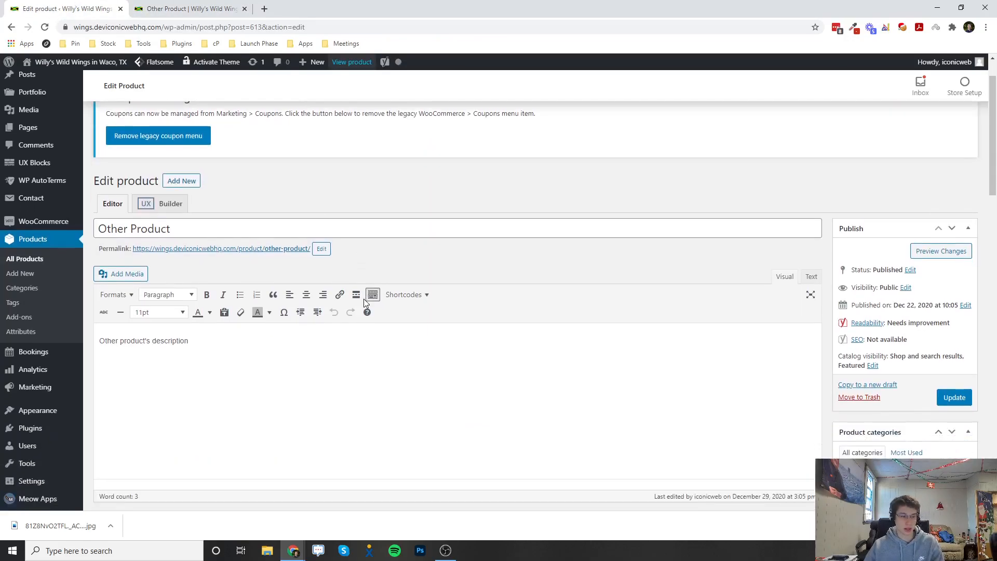
pyautogui.scroll(-3)
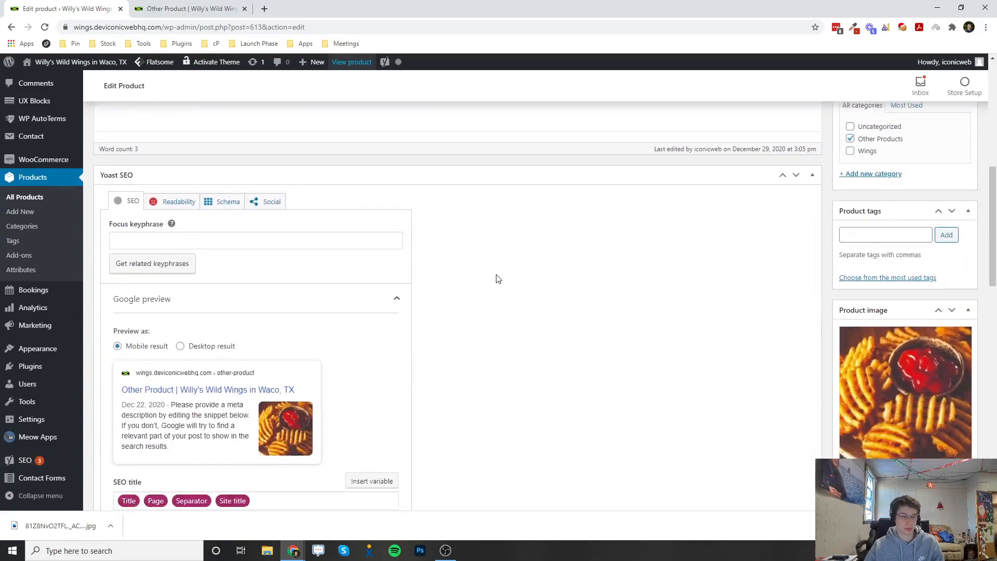
pyautogui.scroll(3)
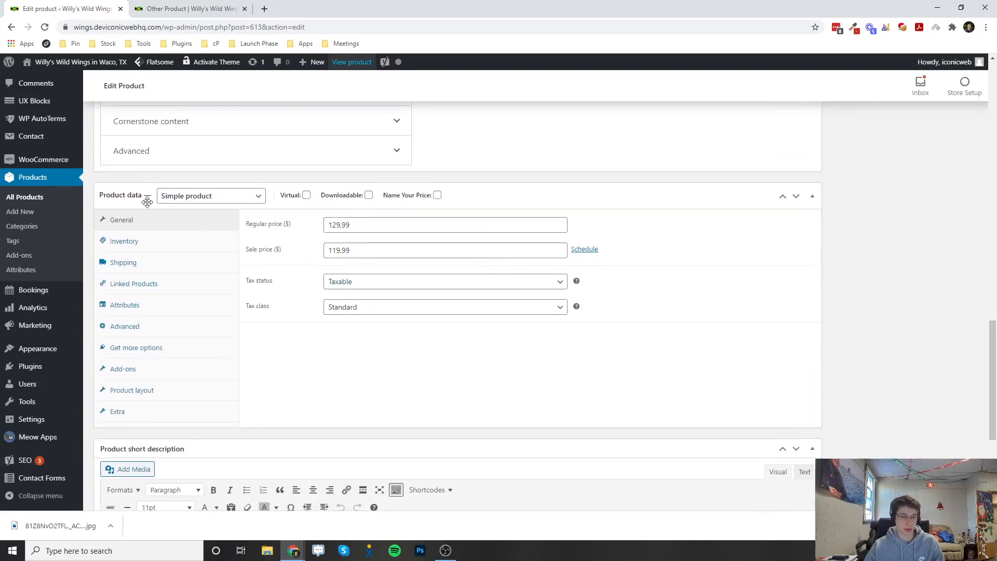
pyautogui.moveTo(150, 357)
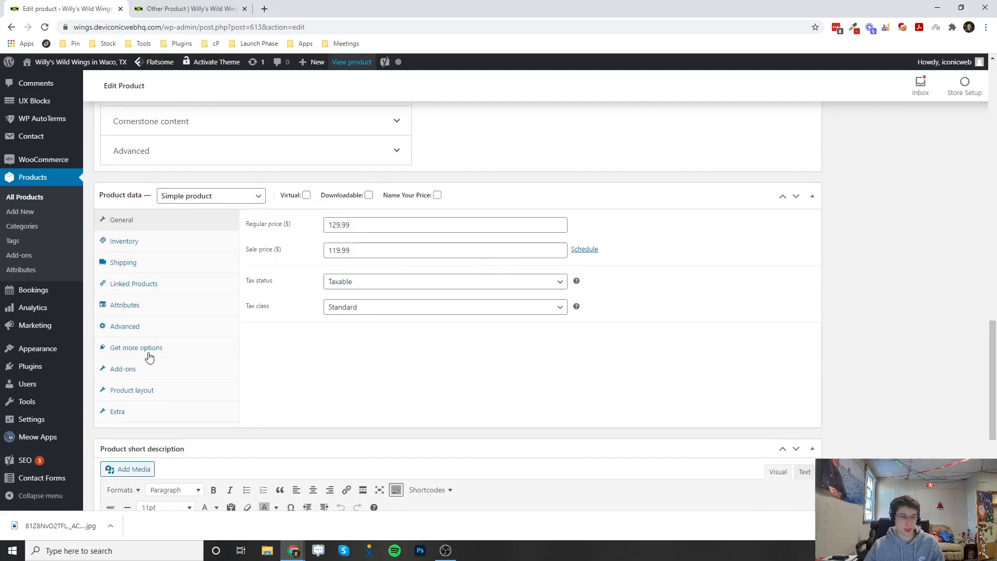
pyautogui.moveTo(154, 374)
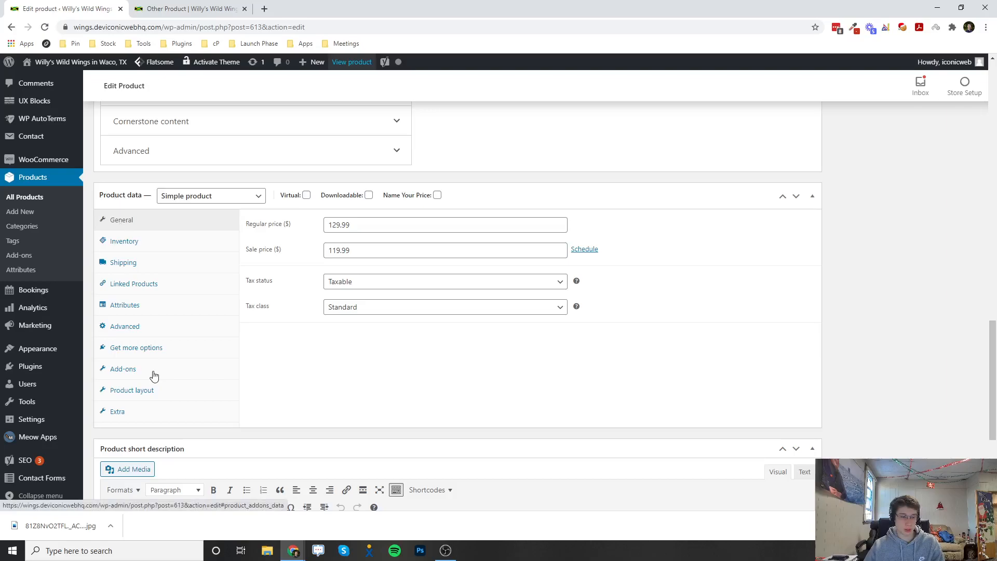
pyautogui.click(122, 369)
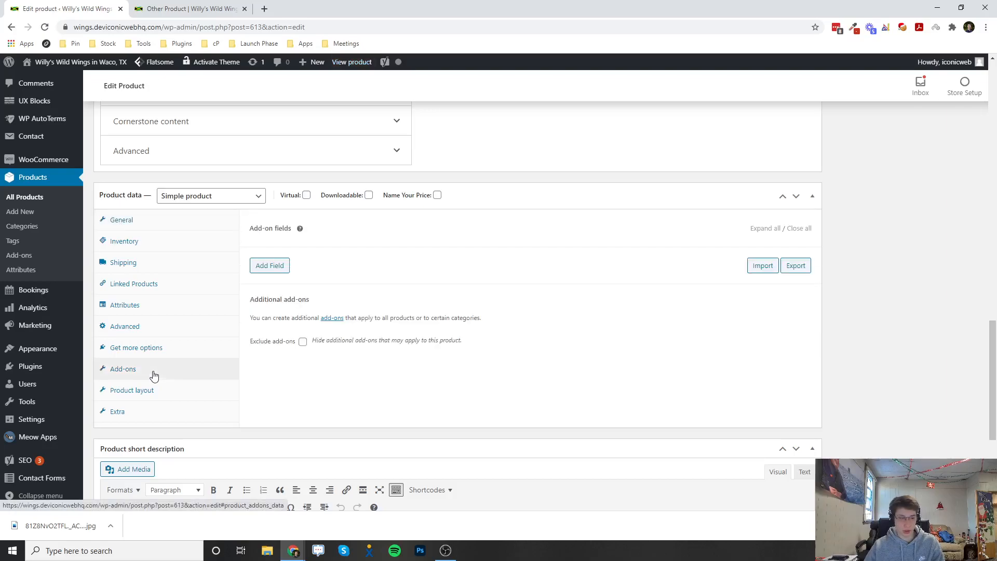
pyautogui.moveTo(140, 374)
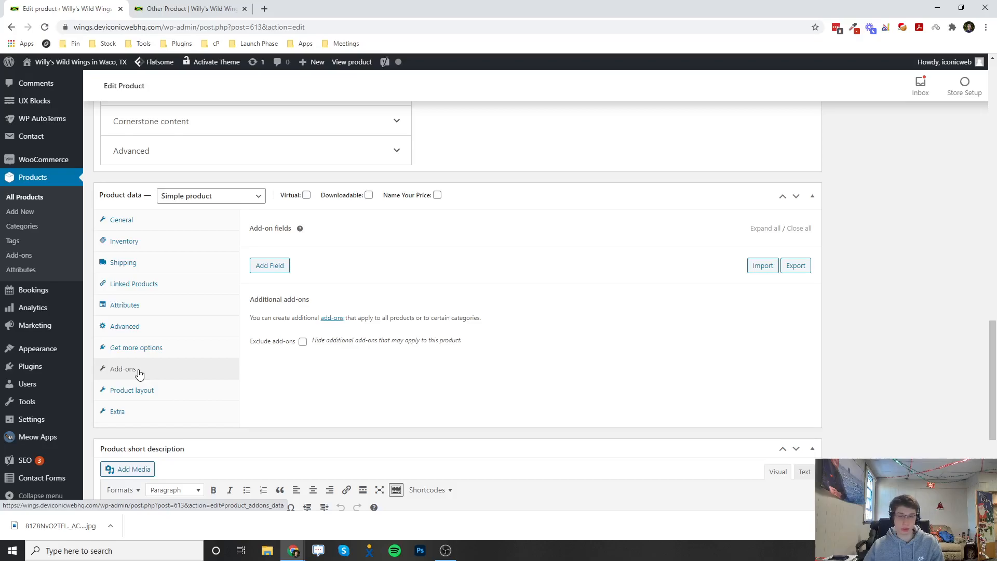
pyautogui.moveTo(150, 382)
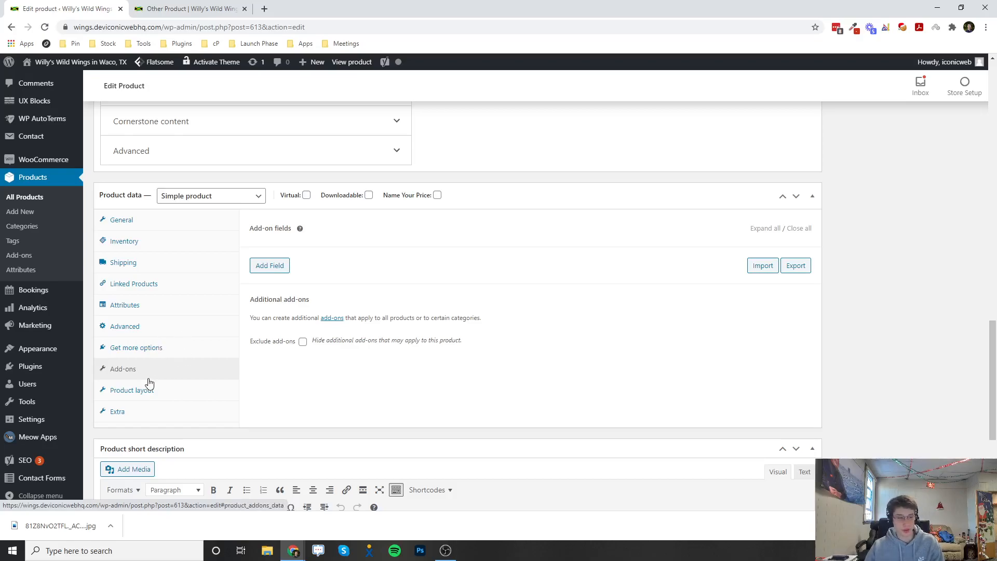
pyautogui.moveTo(132, 372)
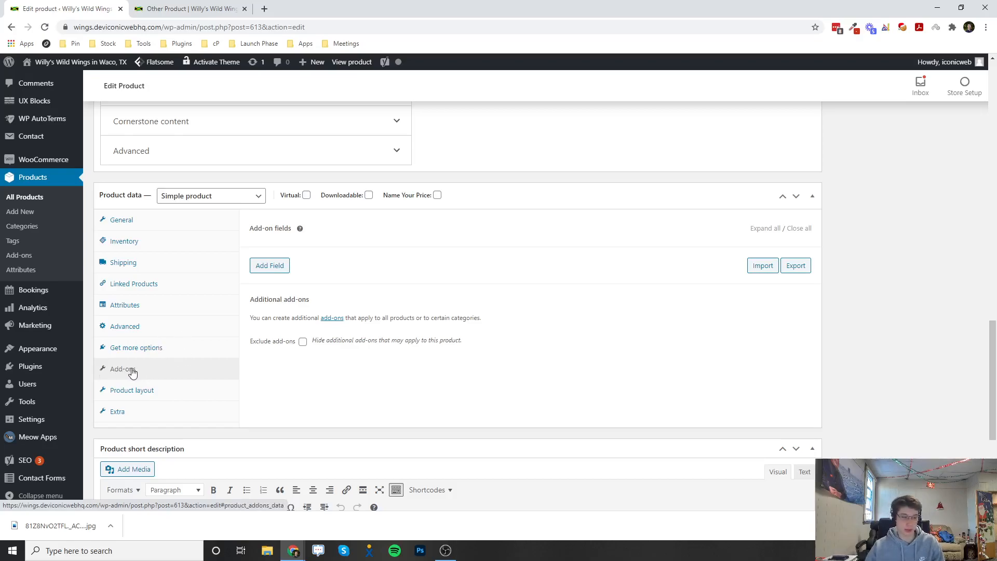
pyautogui.moveTo(482, 369)
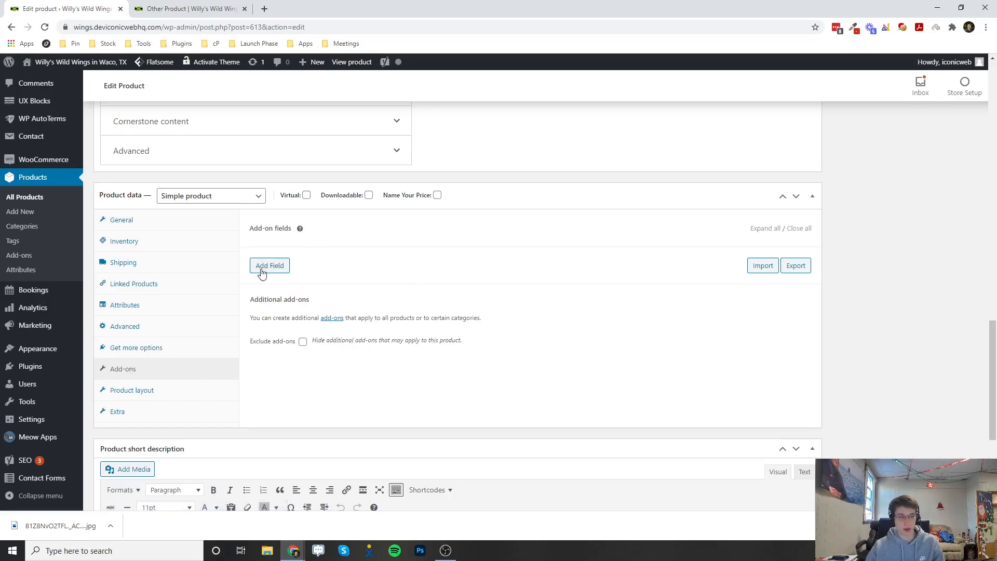
pyautogui.moveTo(276, 272)
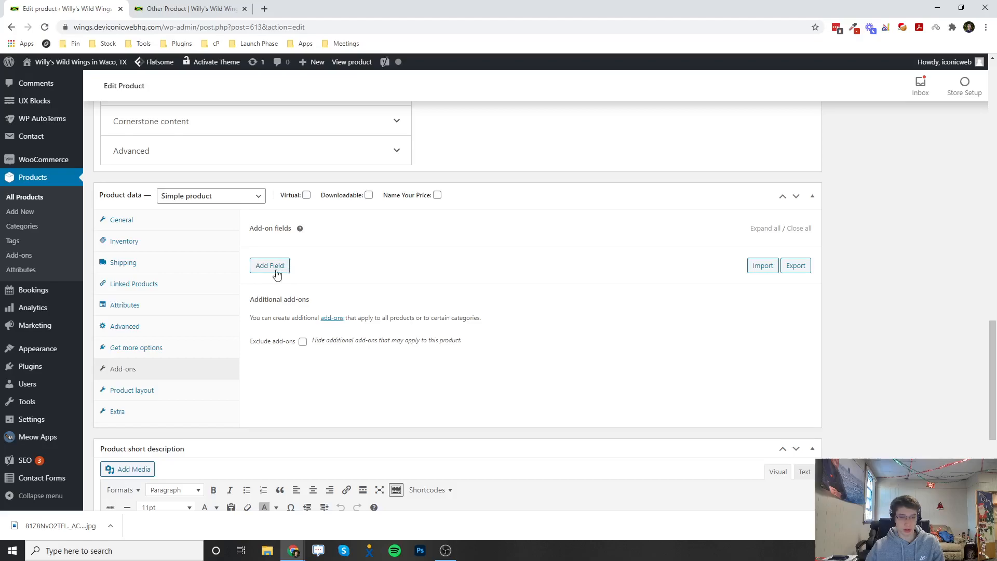
# Add a Multiple Choice add-on field and browse its Type options.
pyautogui.click(269, 265)
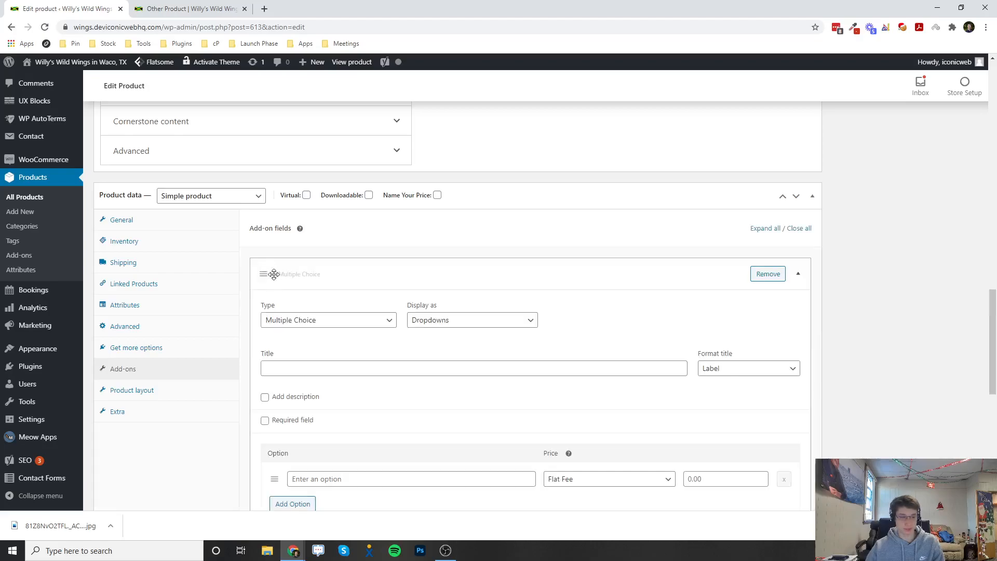
pyautogui.scroll(-3)
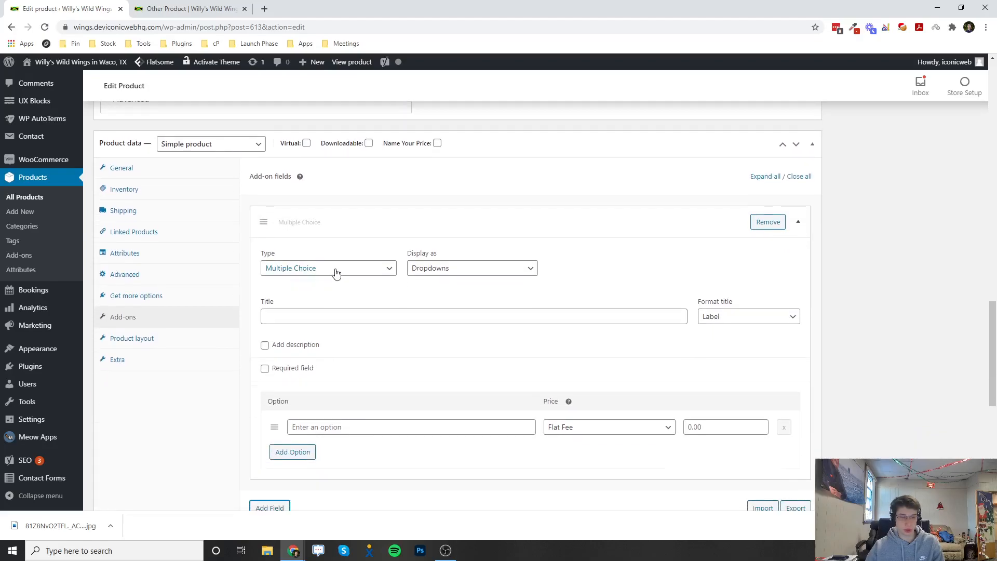
pyautogui.click(328, 268)
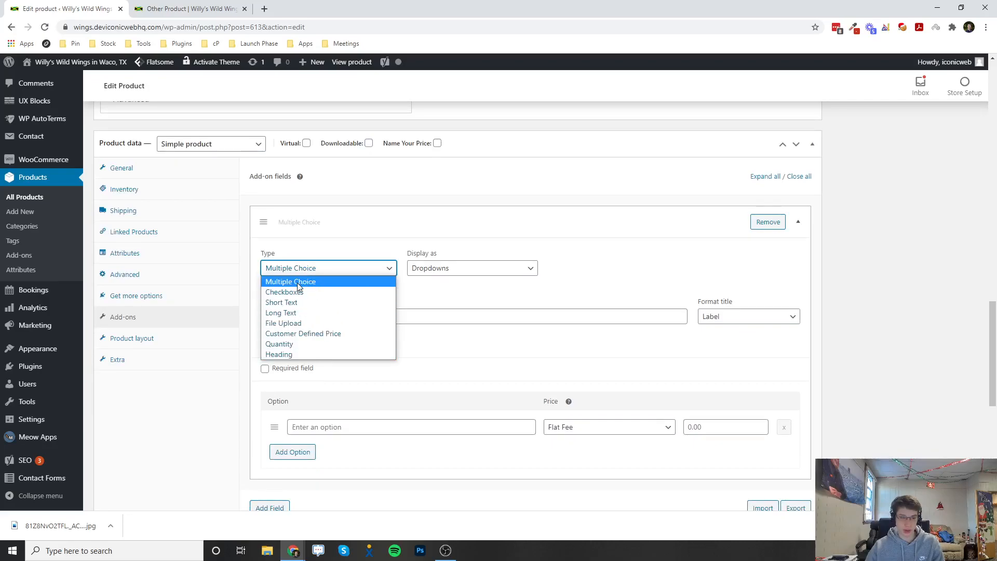
pyautogui.moveTo(300, 292)
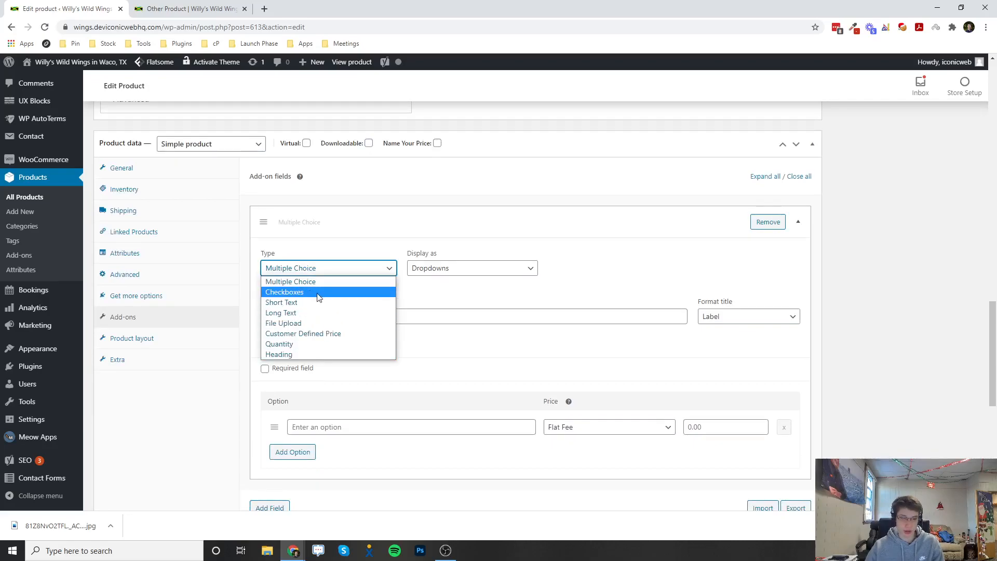
pyautogui.moveTo(311, 323)
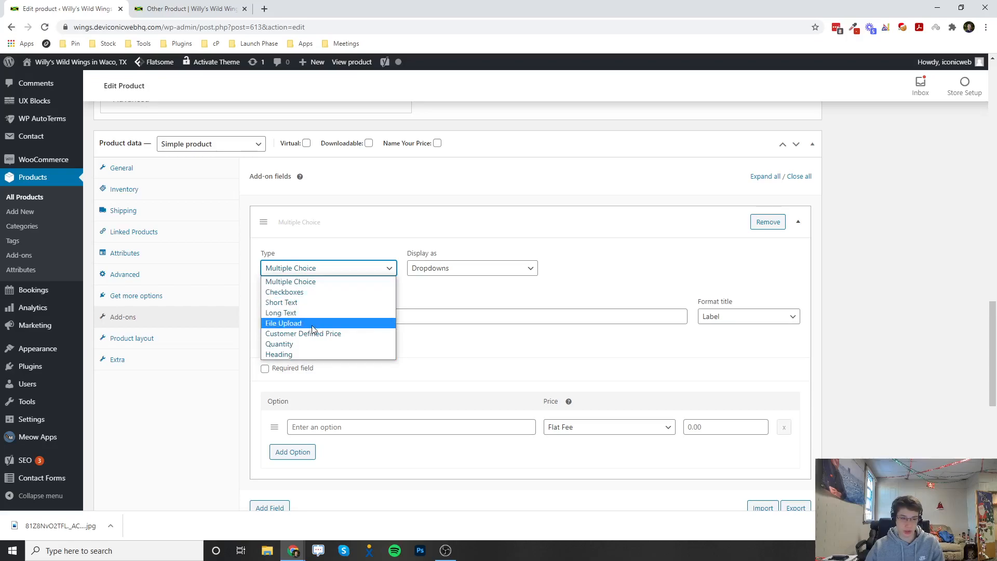
pyautogui.moveTo(307, 344)
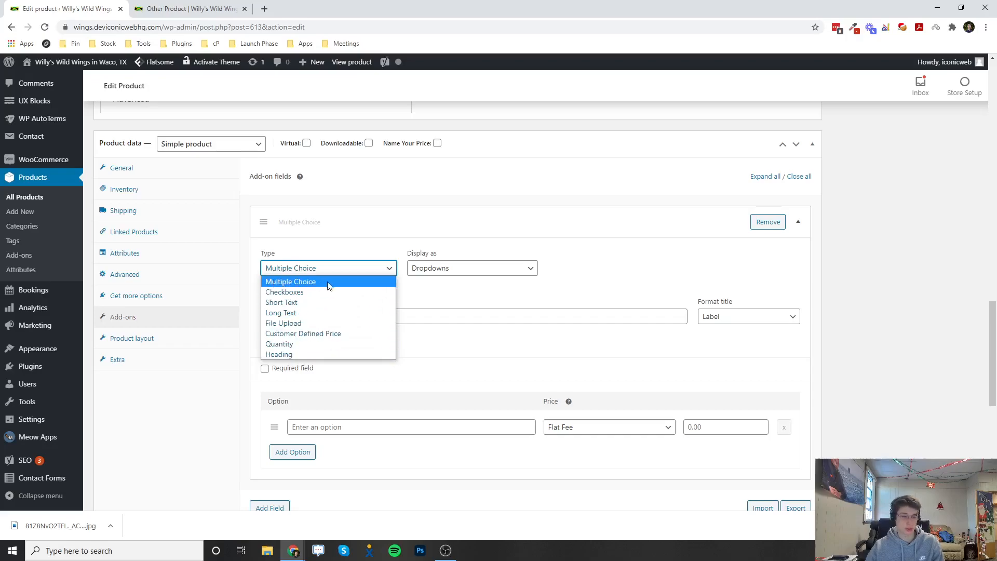
# Title the add-on field 'Sides', keep Dropdowns display, and enable its description.
pyautogui.click(471, 268)
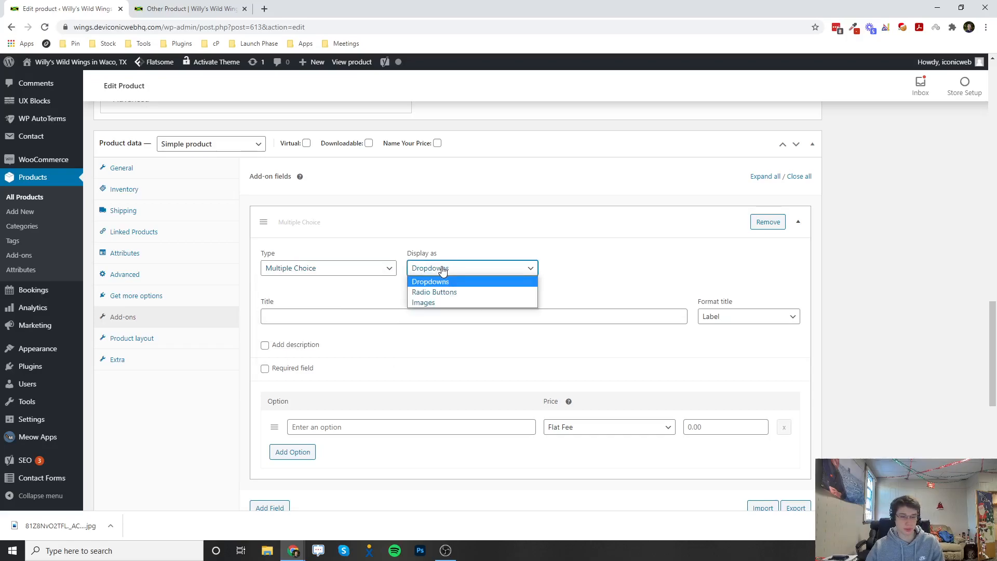
pyautogui.moveTo(463, 275)
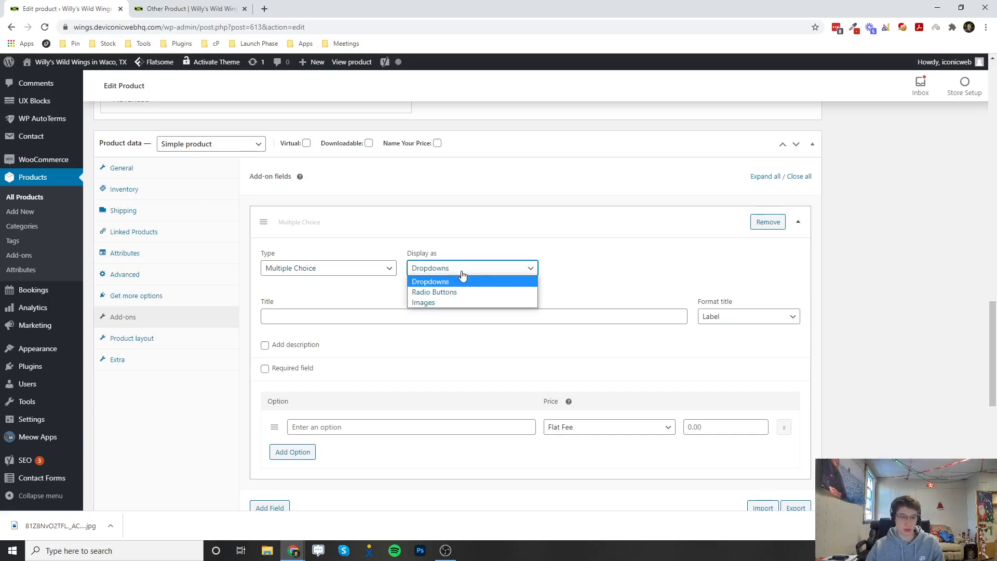
pyautogui.moveTo(443, 292)
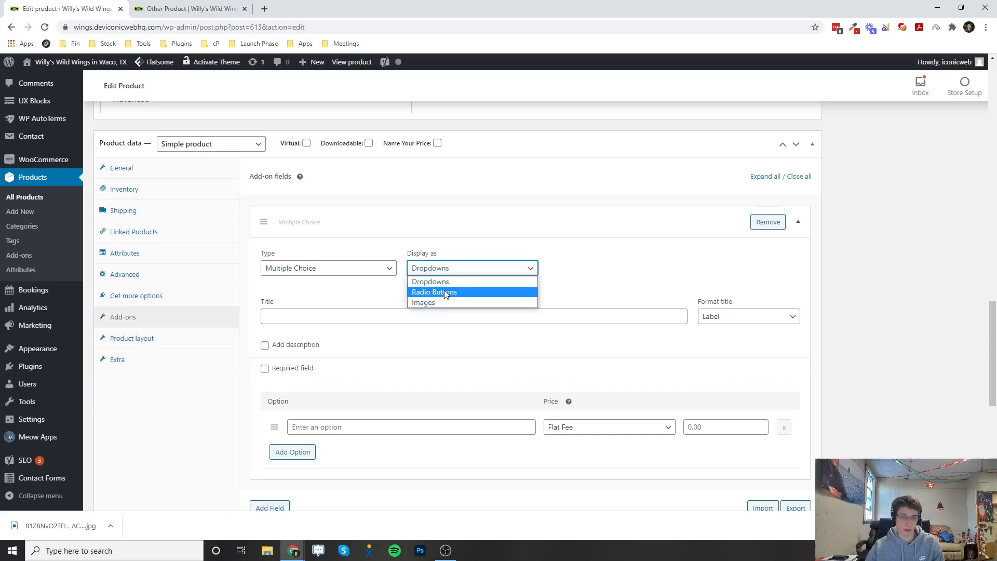
pyautogui.moveTo(445, 302)
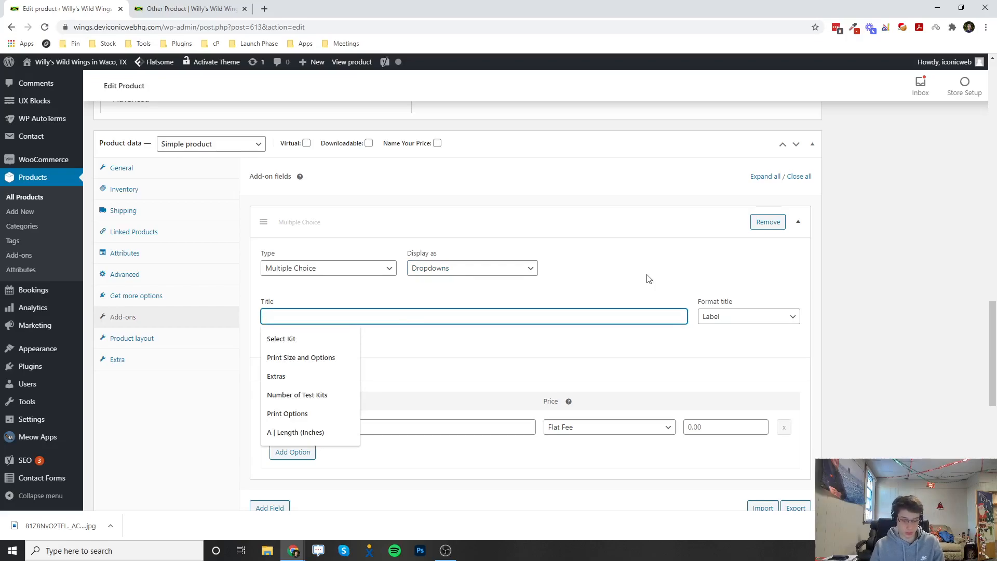
pyautogui.write('Sides')
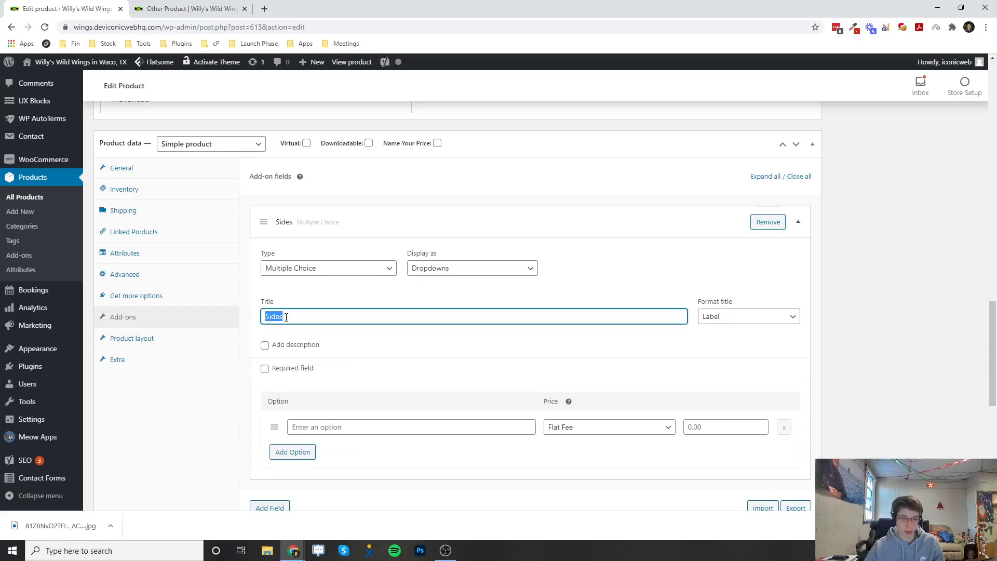
pyautogui.scroll(-3)
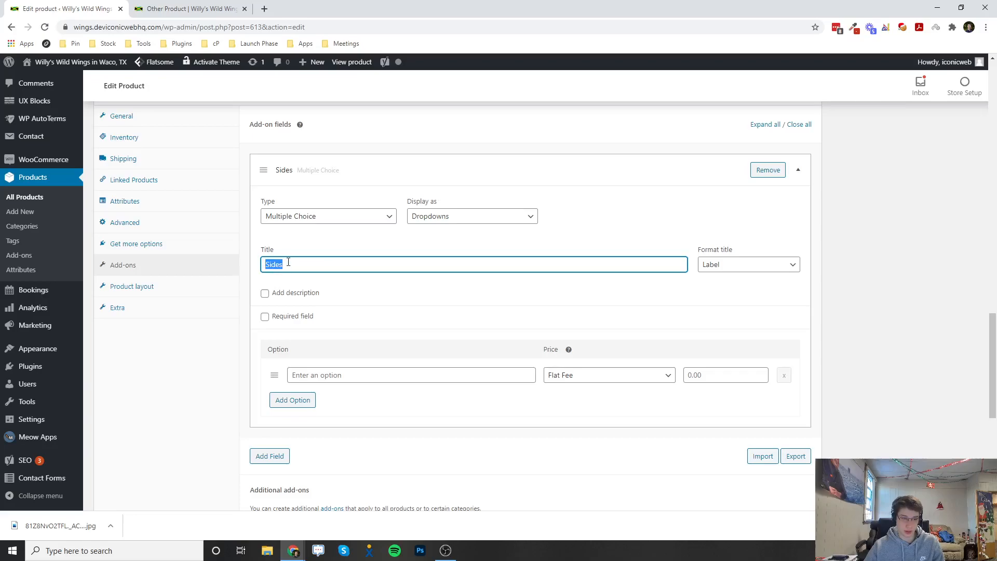
pyautogui.click(264, 293)
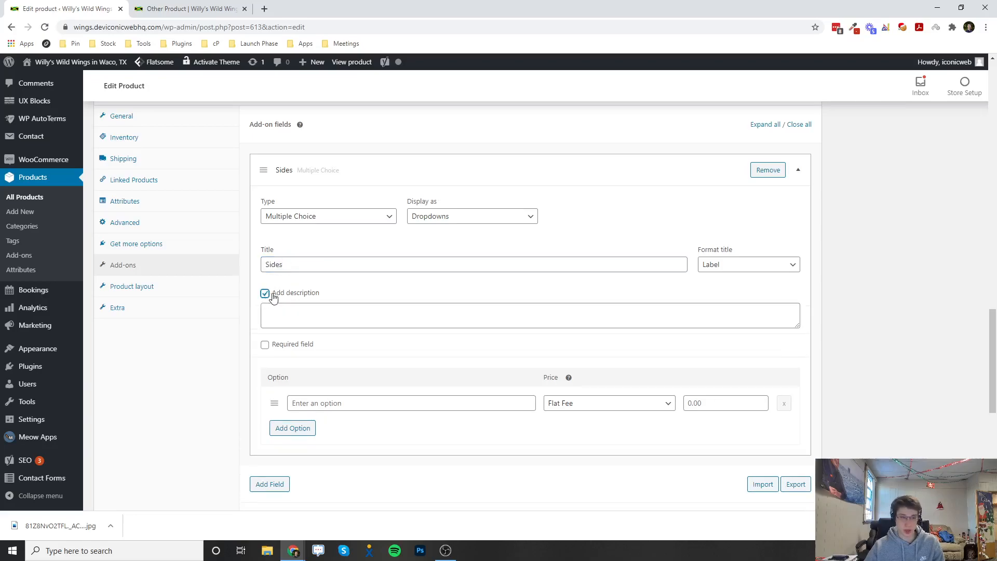
# Enter a draft description and change the Sides field type to Checkboxes.
pyautogui.write('Pic')
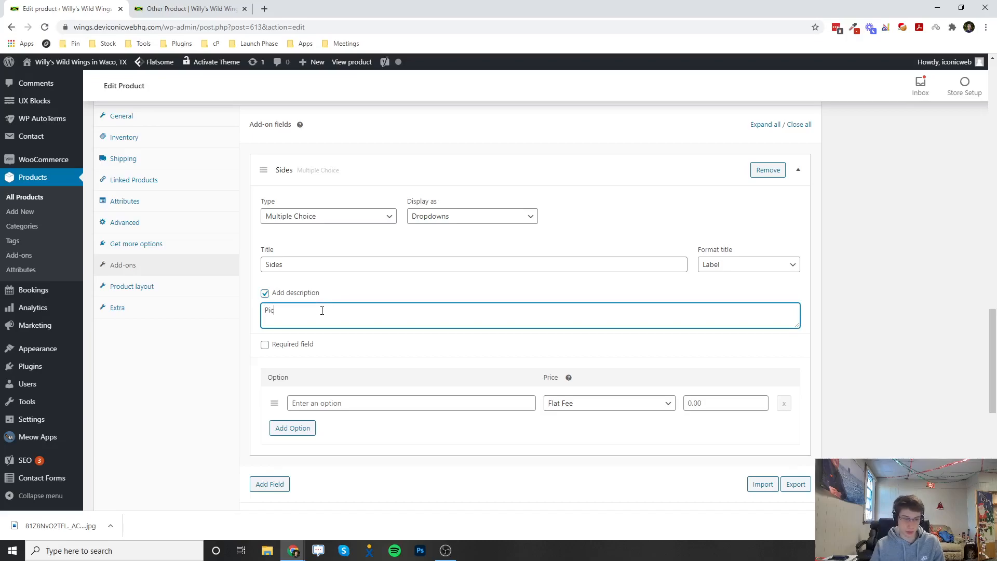
pyautogui.write('k a')
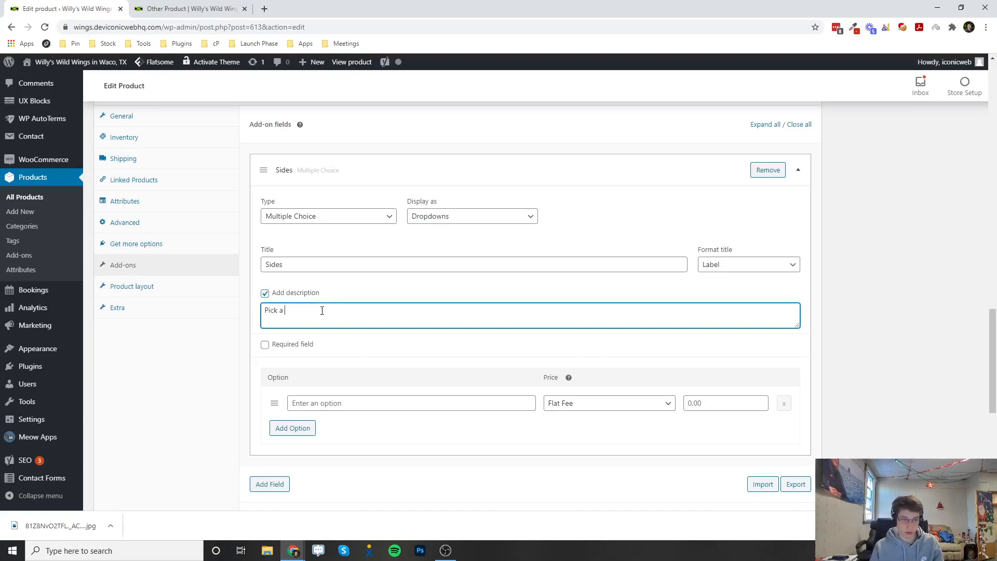
pyautogui.write('1')
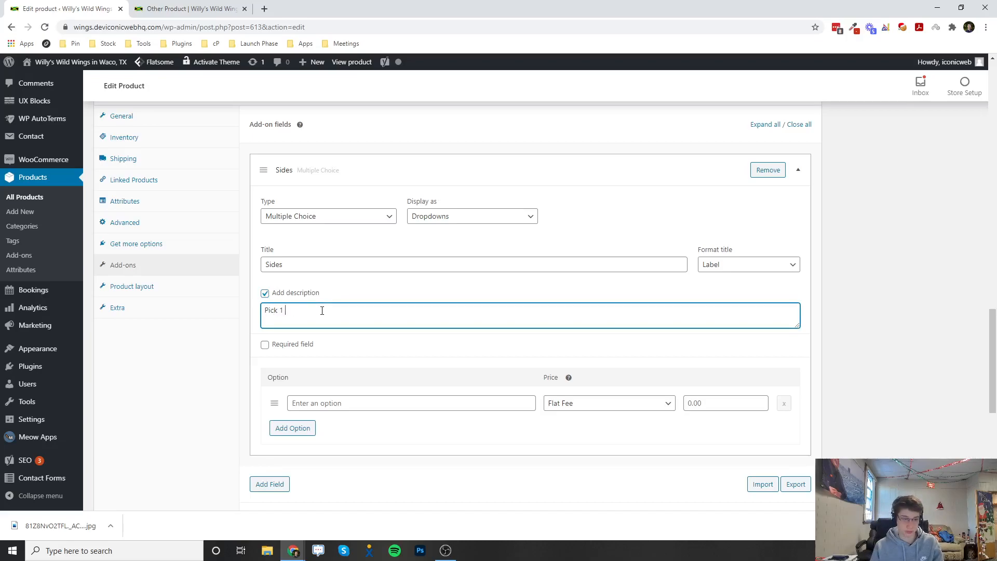
pyautogui.write('side')
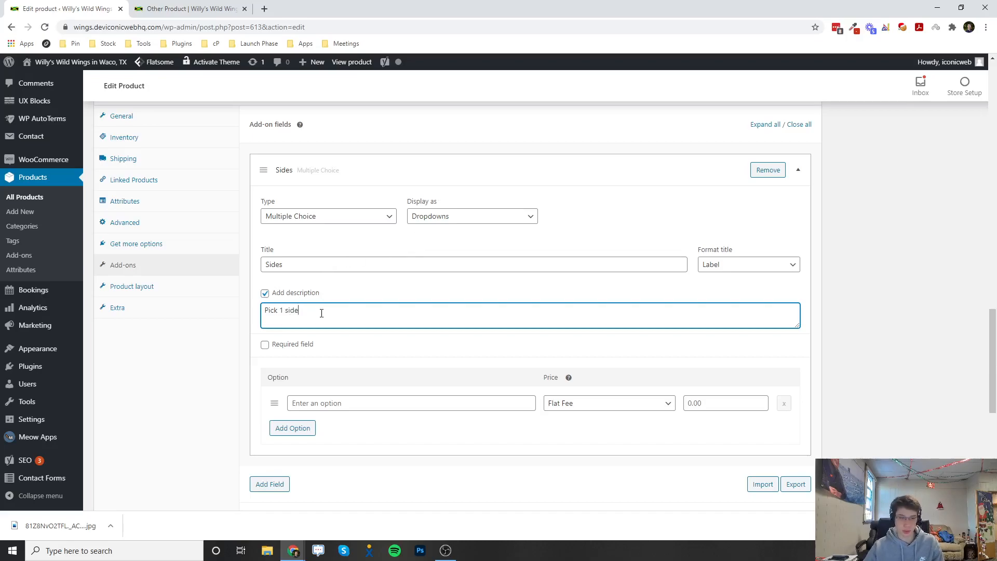
pyautogui.click(327, 216)
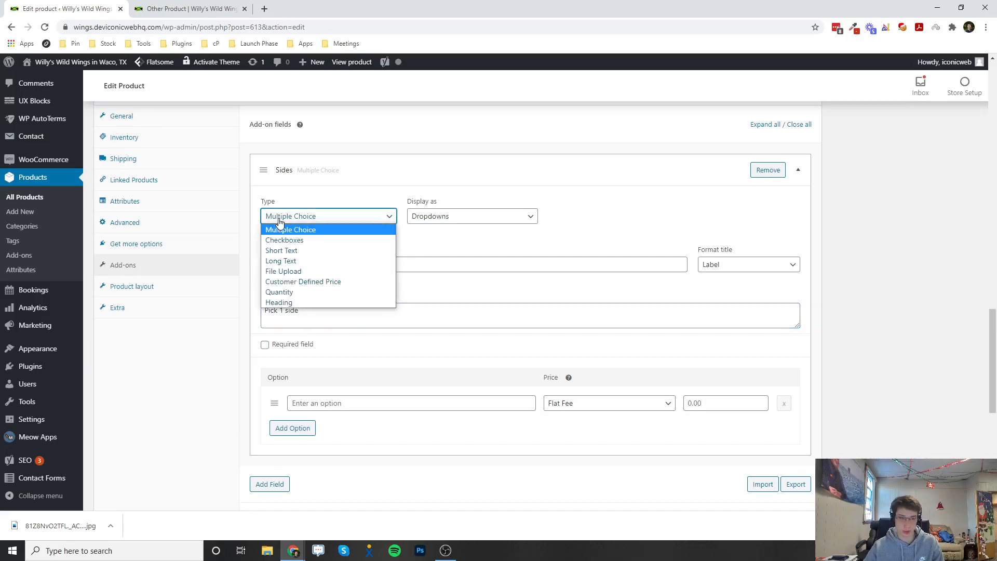
pyautogui.click(284, 240)
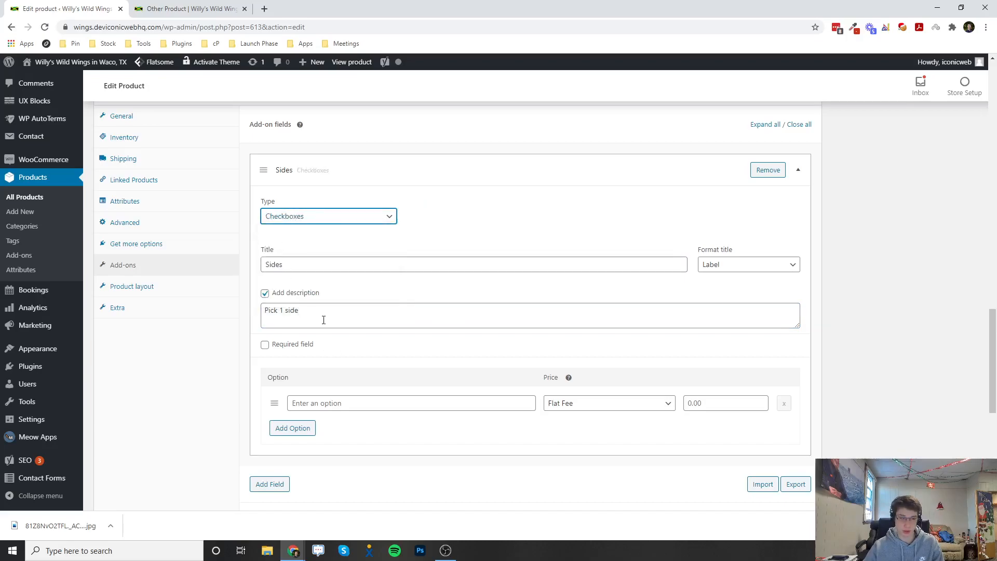
# Reword the description to 'Pick as many sides as you would like' and mark it required.
pyautogui.doubleClick(290, 309)
pyautogui.write('as many')
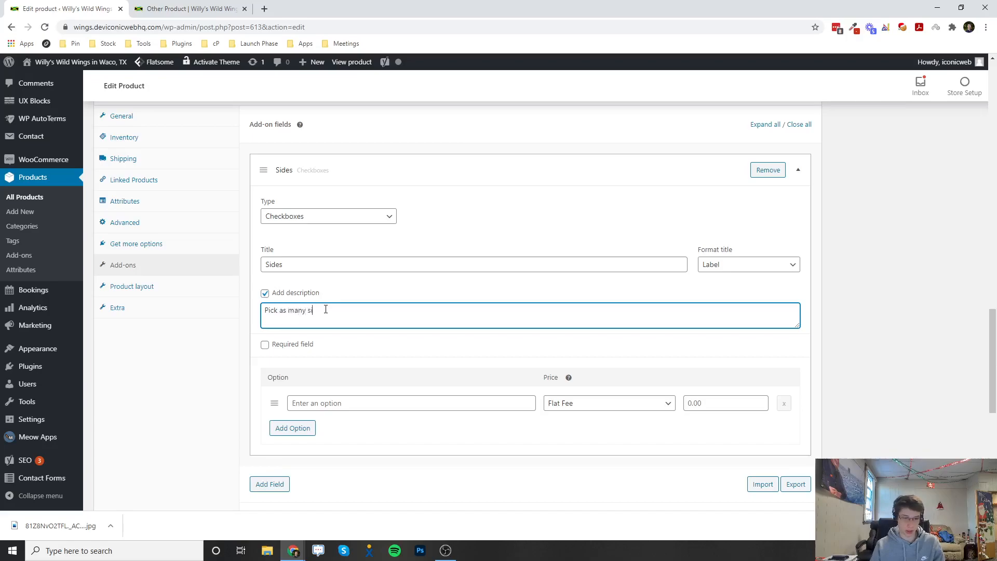
pyautogui.write('ides as you would')
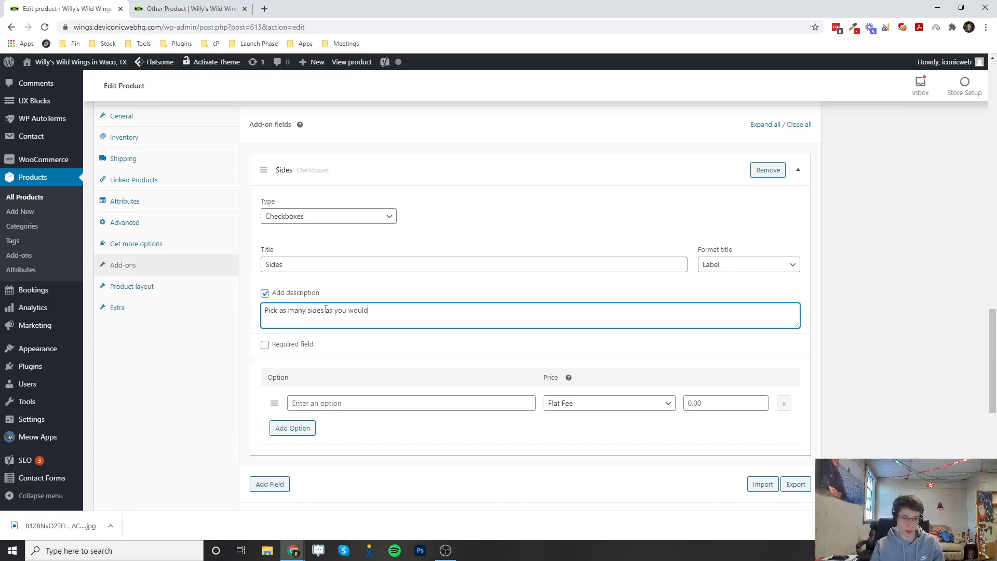
pyautogui.write('like')
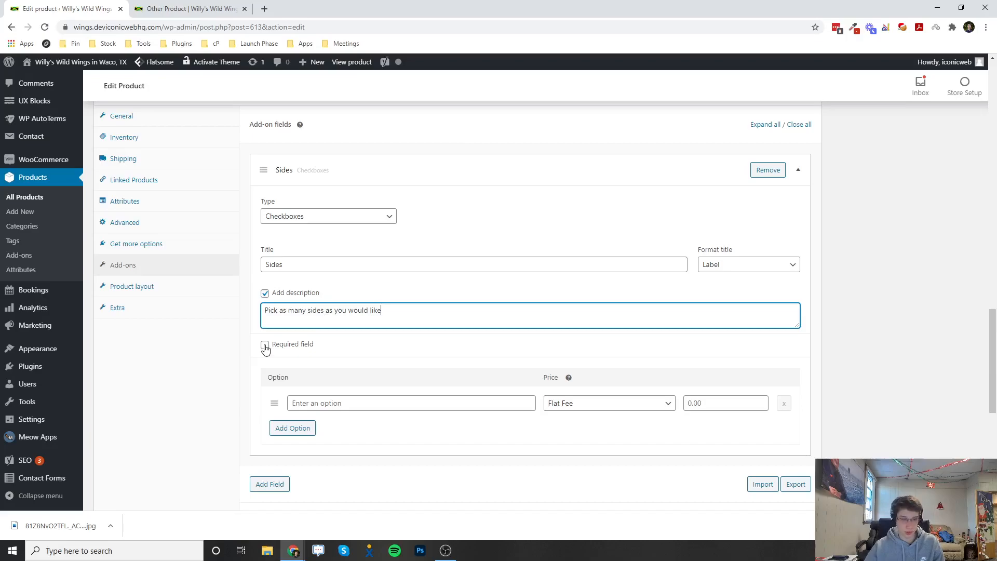
pyautogui.click(264, 344)
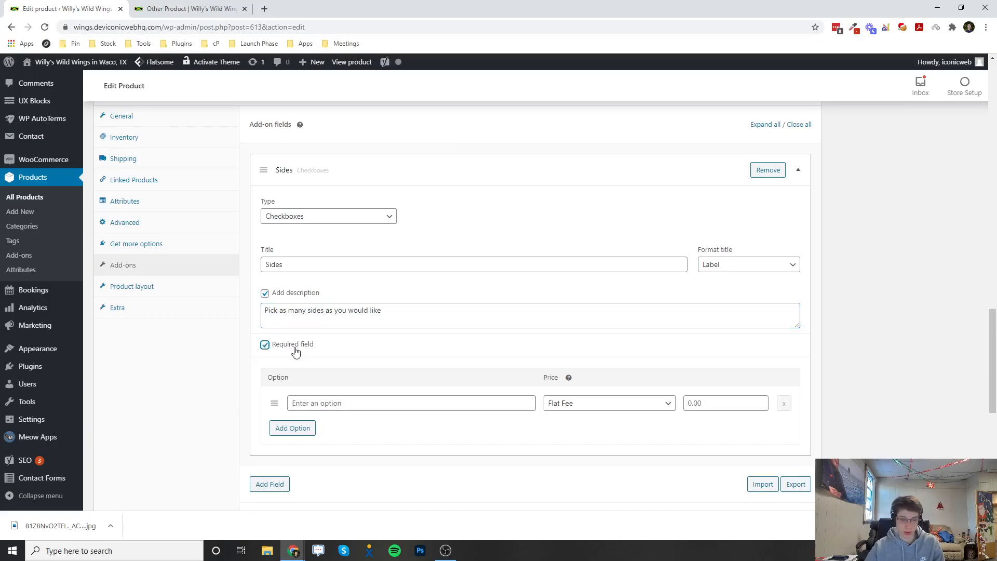
pyautogui.scroll(-3)
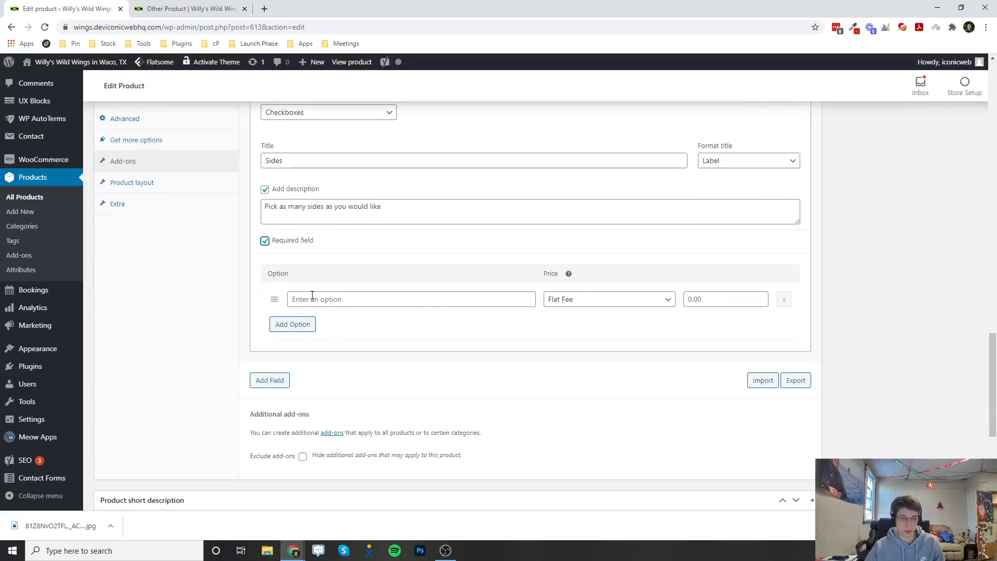
# Name the first option French Fries and add a Mashed Potatoes option.
pyautogui.write('French Fries')
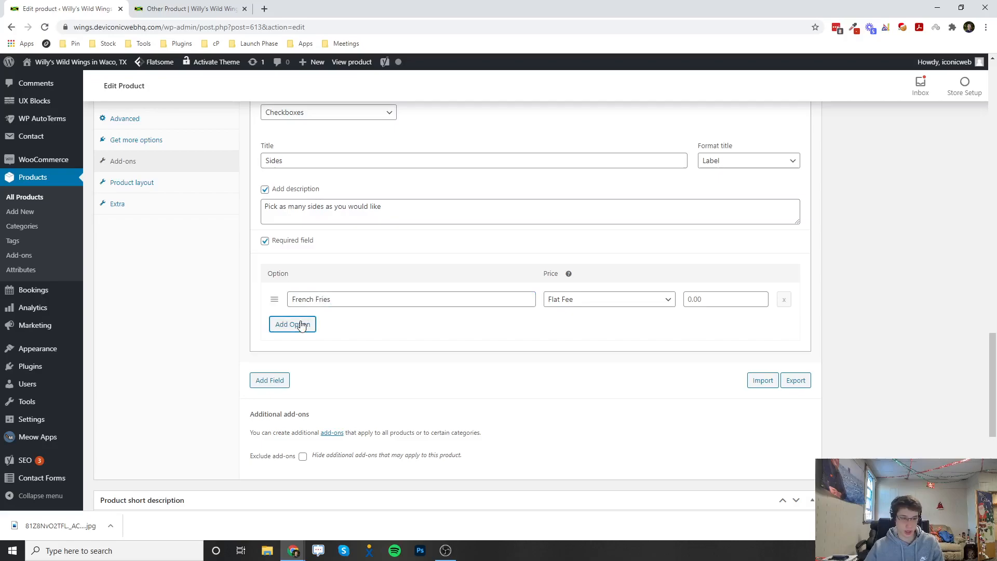
pyautogui.click(292, 324)
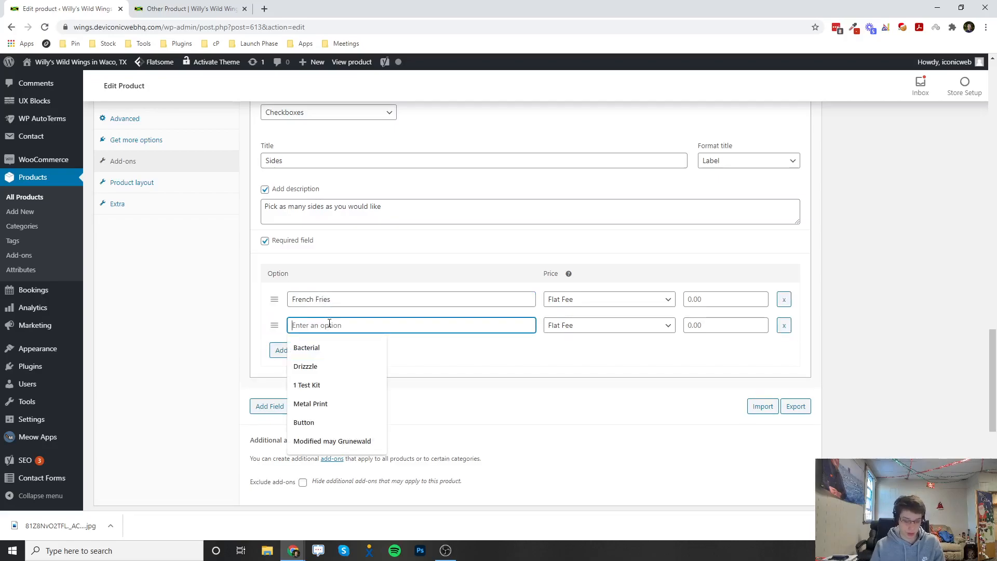
pyautogui.write('Mashed Po')
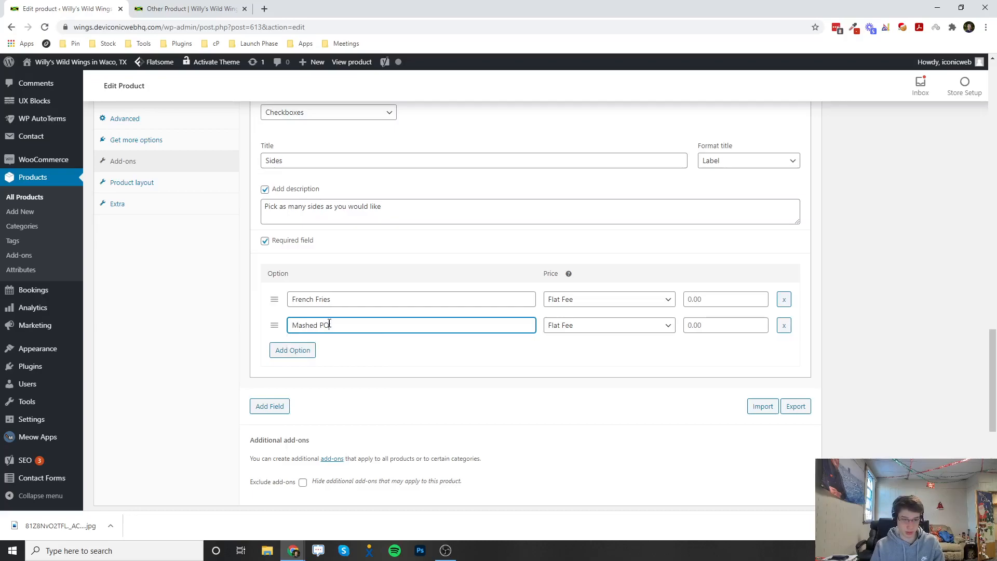
pyautogui.write('tatoes')
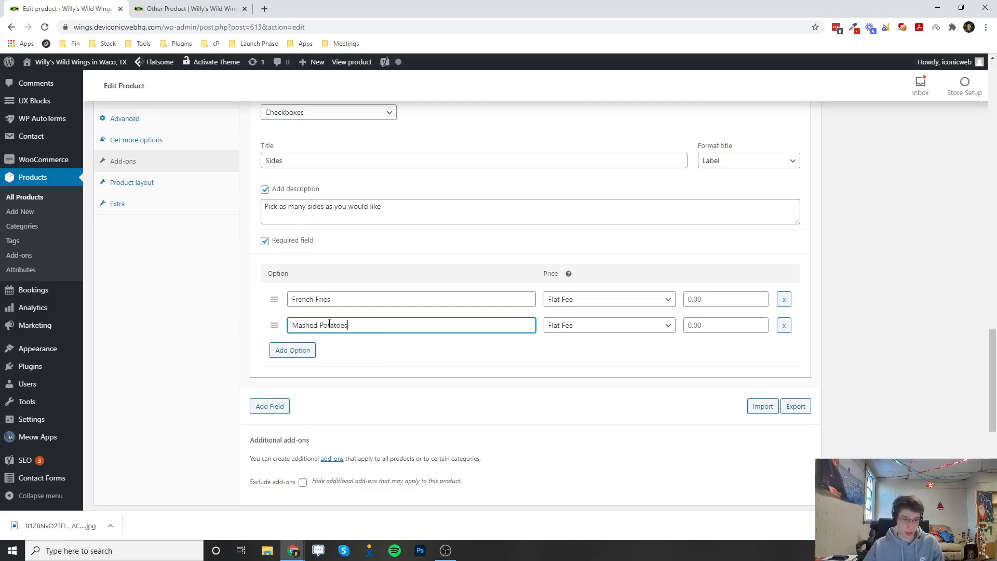
pyautogui.moveTo(659, 297)
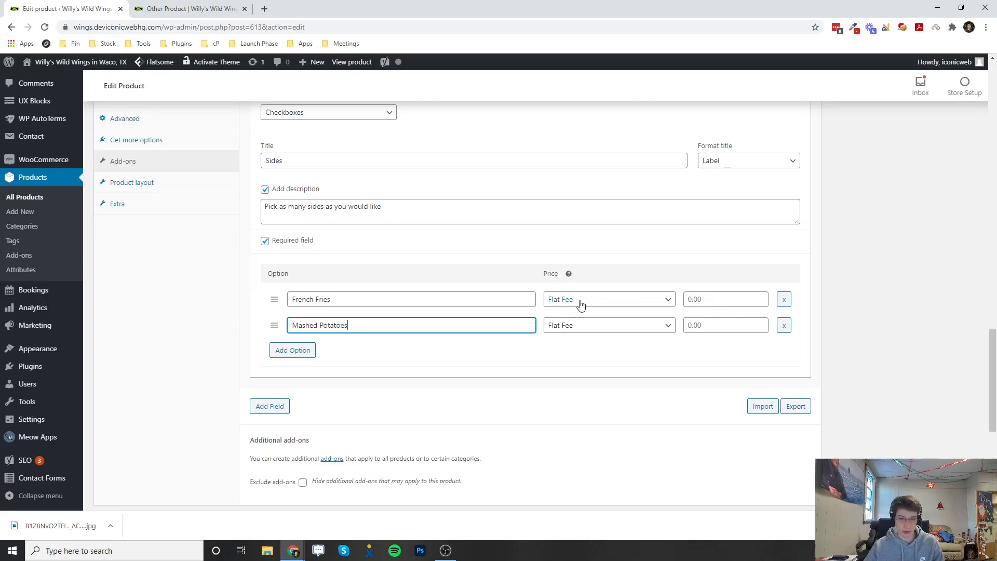
# Keep Flat Fee pricing and set French Fries to 3.15 and Mashed Potatoes to 4.15.
pyautogui.click(607, 299)
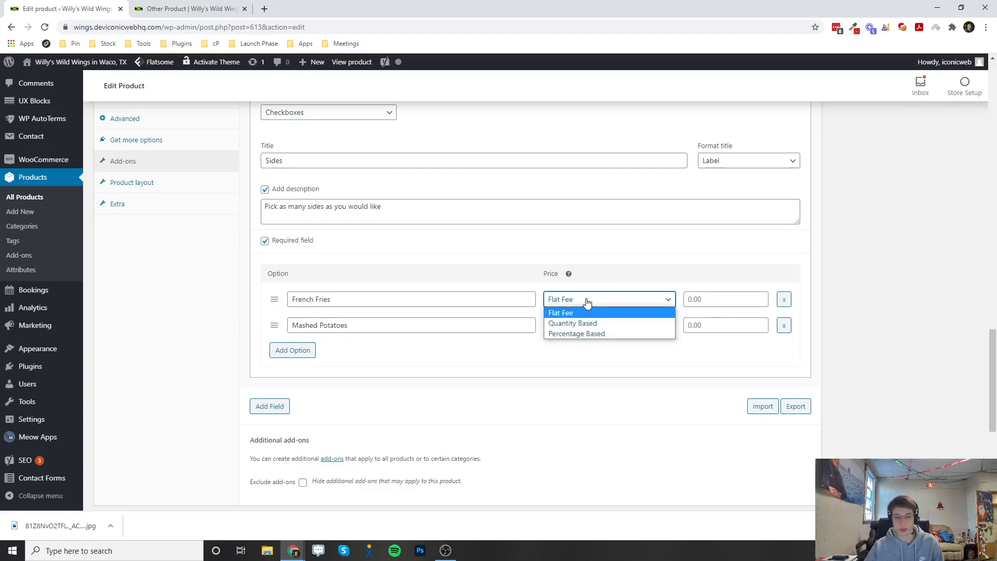
pyautogui.moveTo(576, 333)
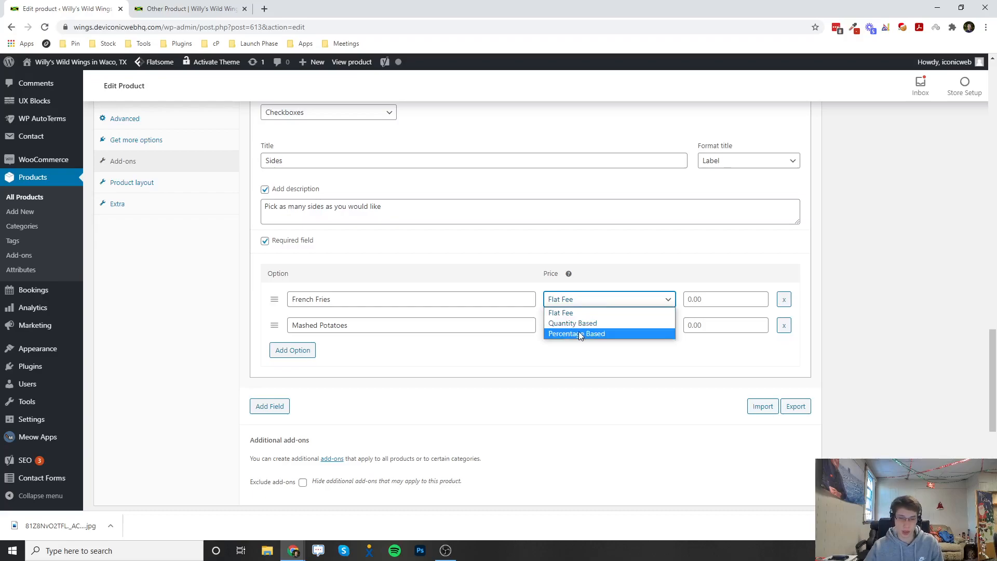
pyautogui.click(560, 313)
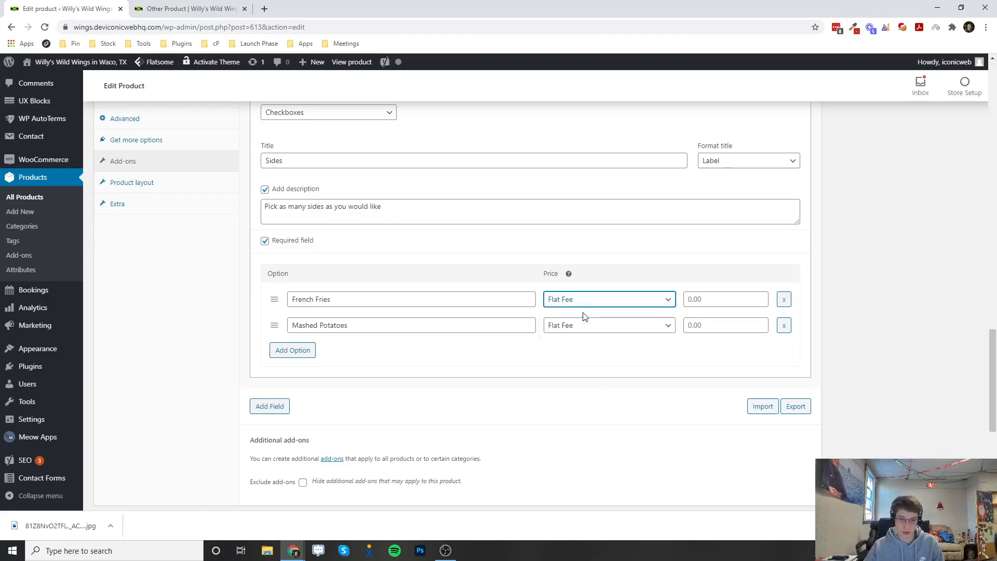
pyautogui.click(725, 299)
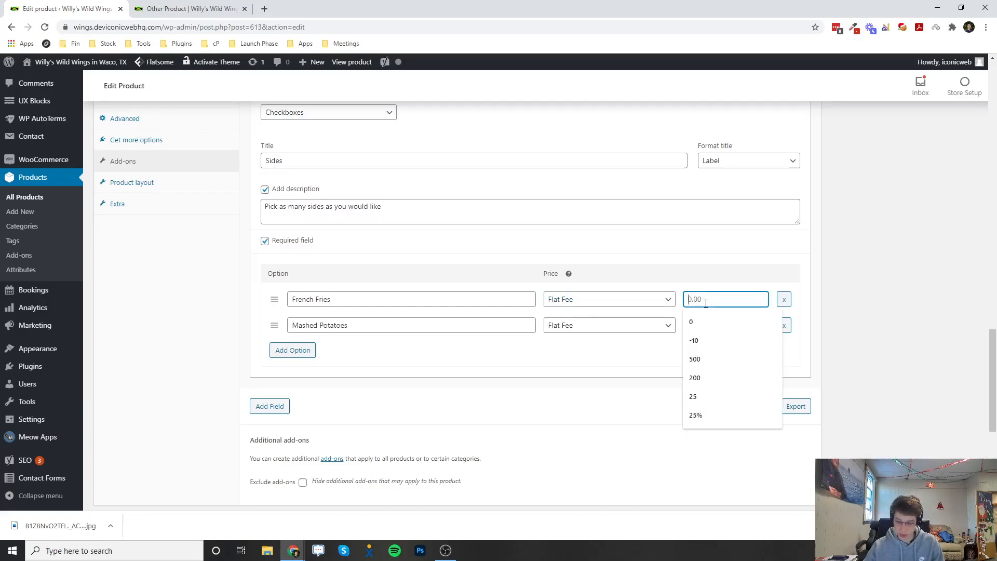
pyautogui.write('3.15')
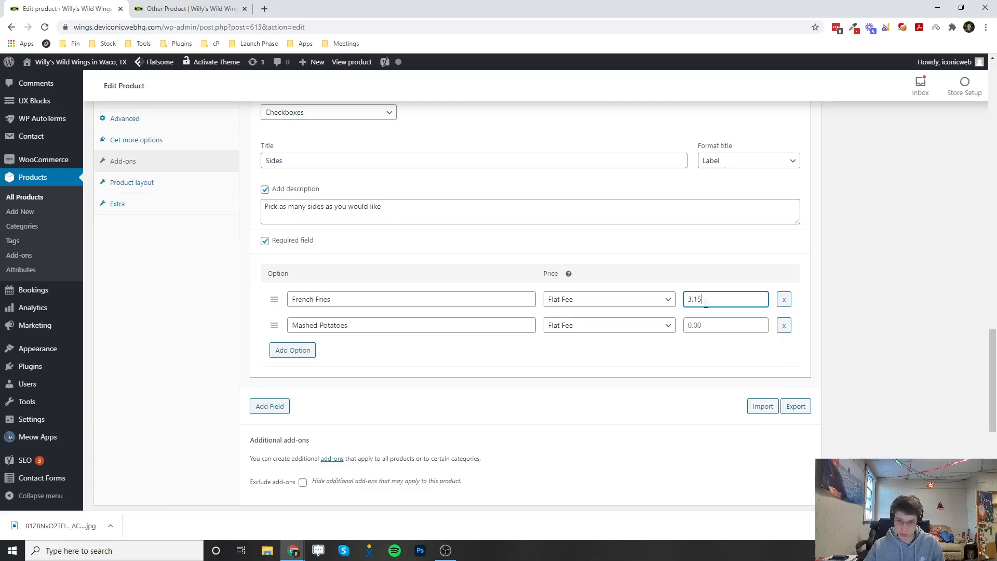
pyautogui.click(725, 325)
pyautogui.write('4.15')
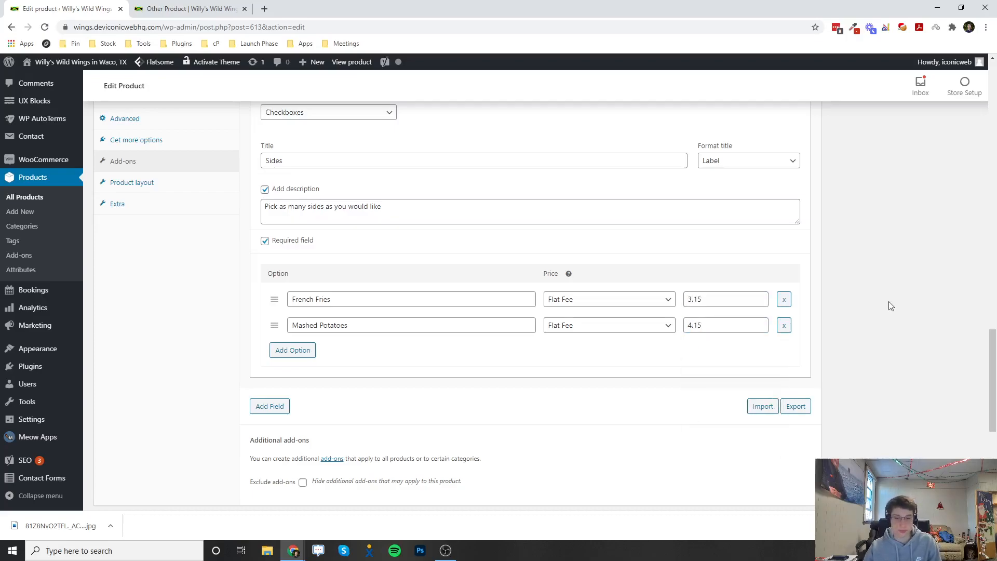
pyautogui.scroll(3)
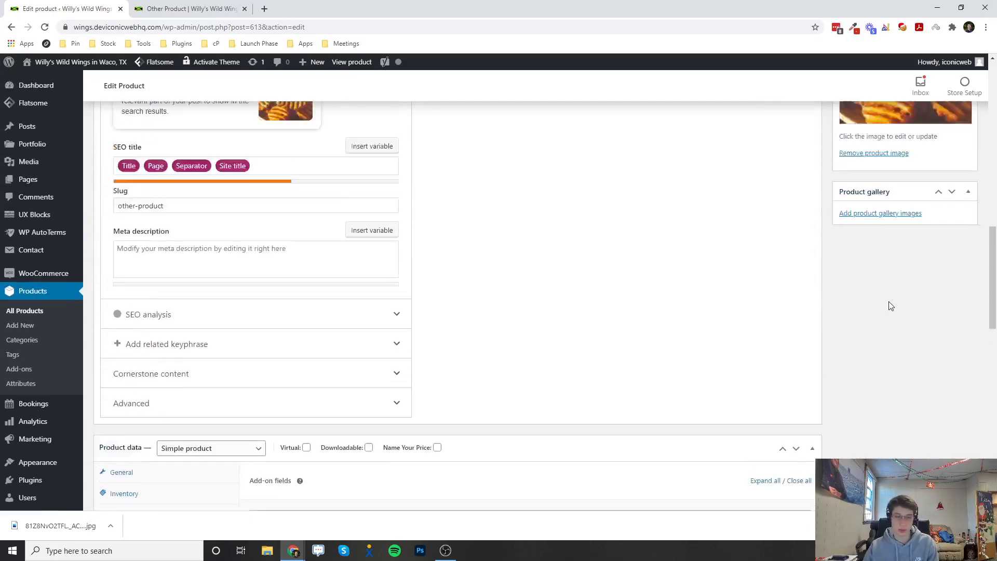
# Update the product, then reload the Other Product storefront tab.
pyautogui.click(952, 449)
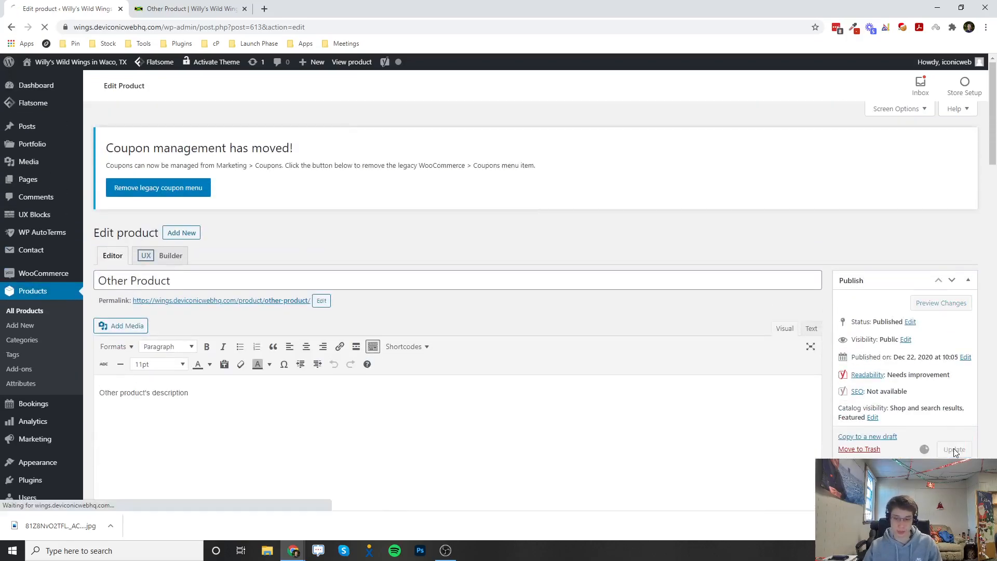
pyautogui.click(953, 449)
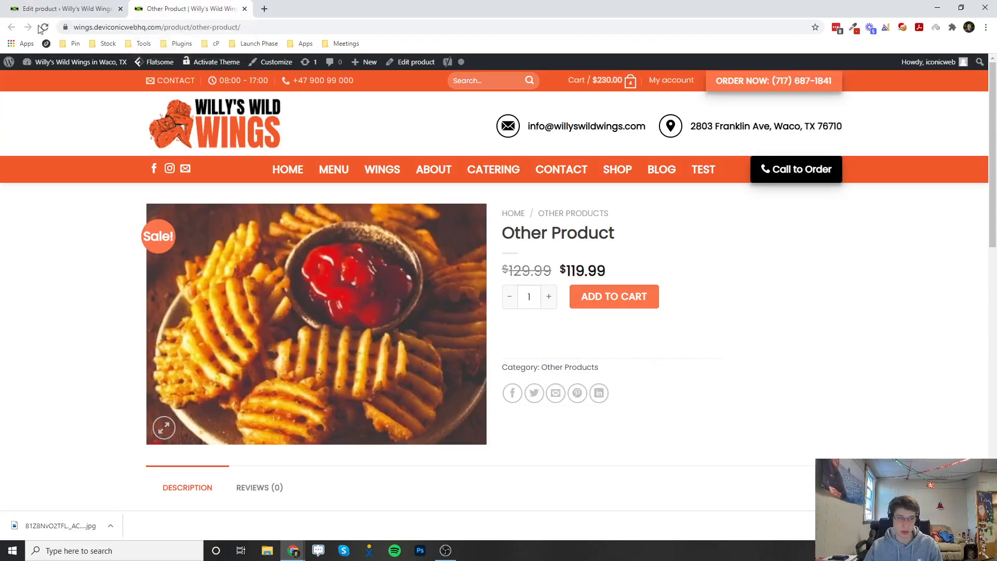
pyautogui.click(43, 26)
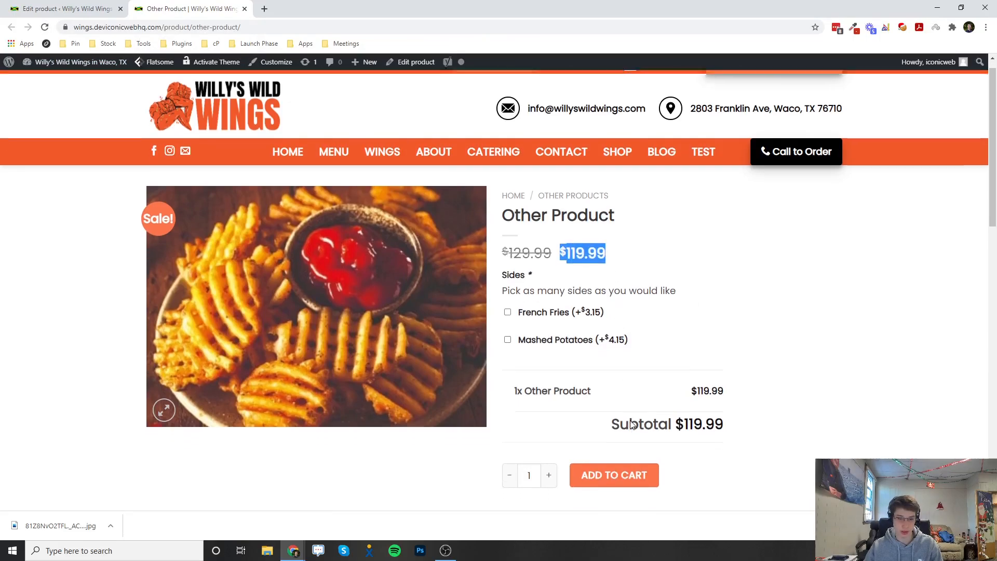
# Tick French Fries and Mashed Potatoes, confirming the subtotal rises to $127.29.
pyautogui.scroll(-3)
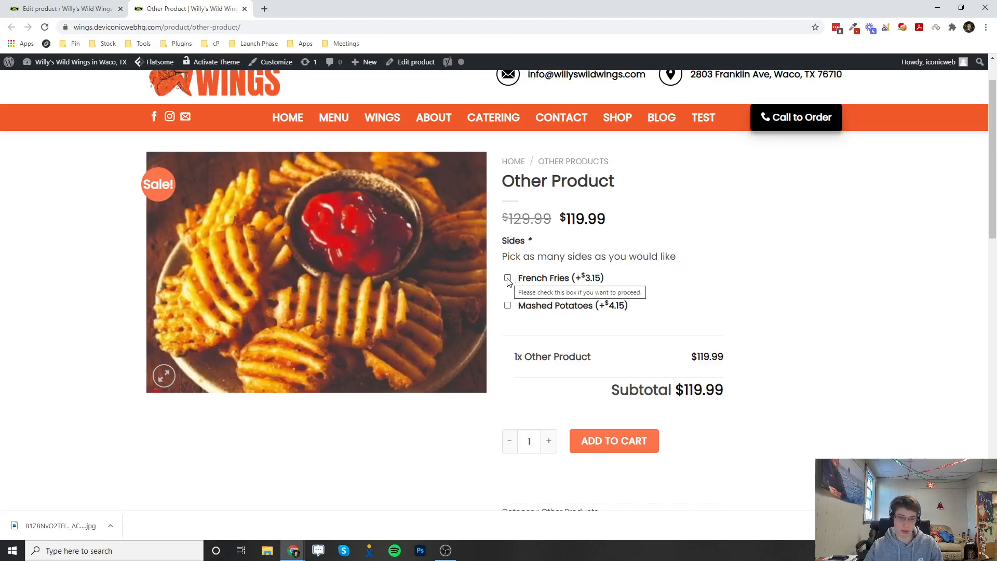
pyautogui.click(508, 277)
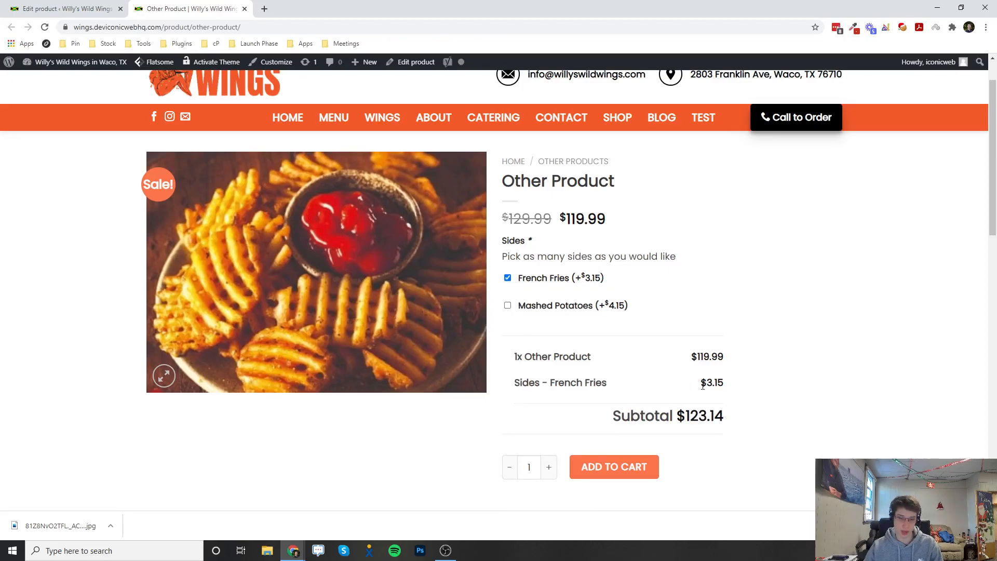
pyautogui.doubleClick(704, 416)
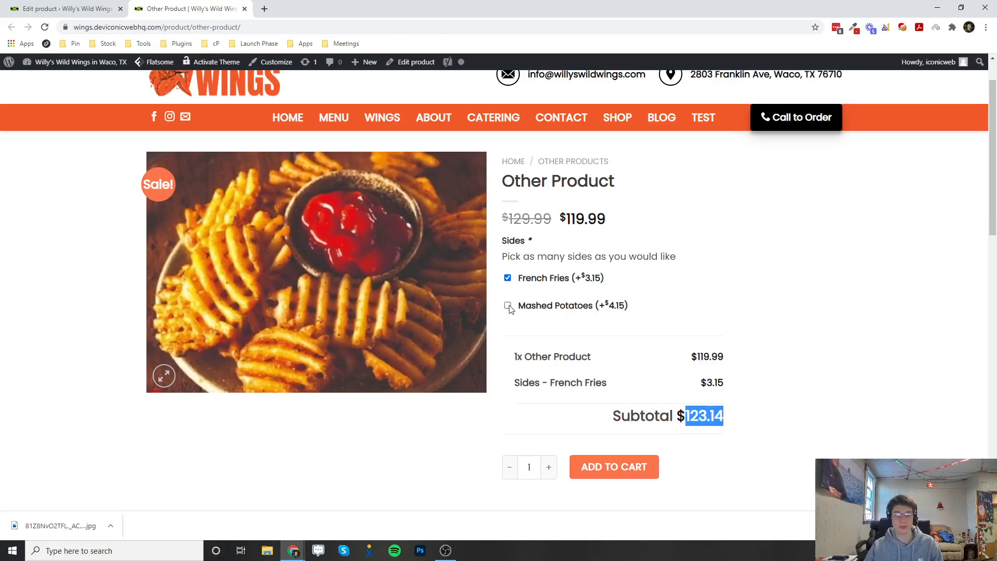
pyautogui.click(507, 305)
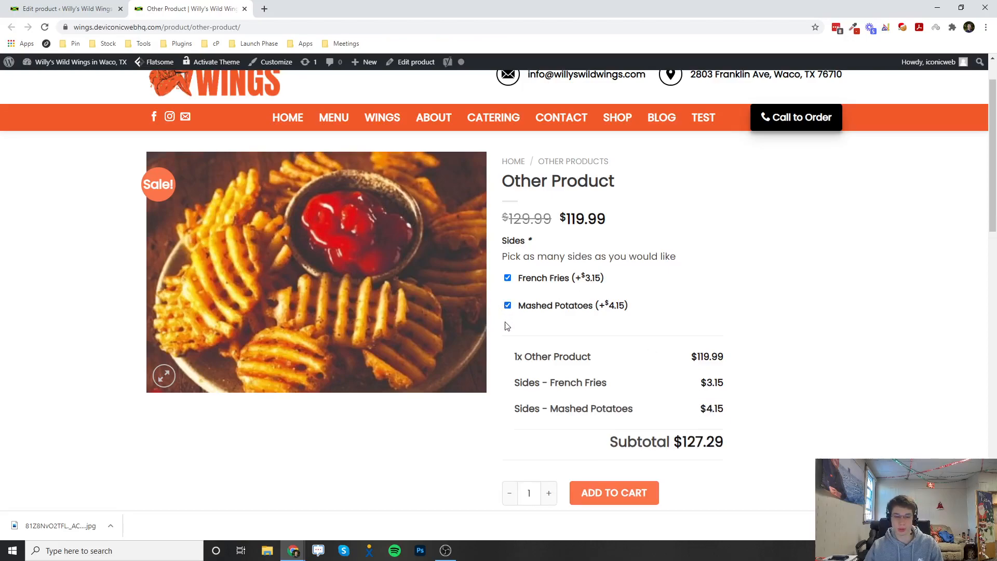
pyautogui.moveTo(548, 302)
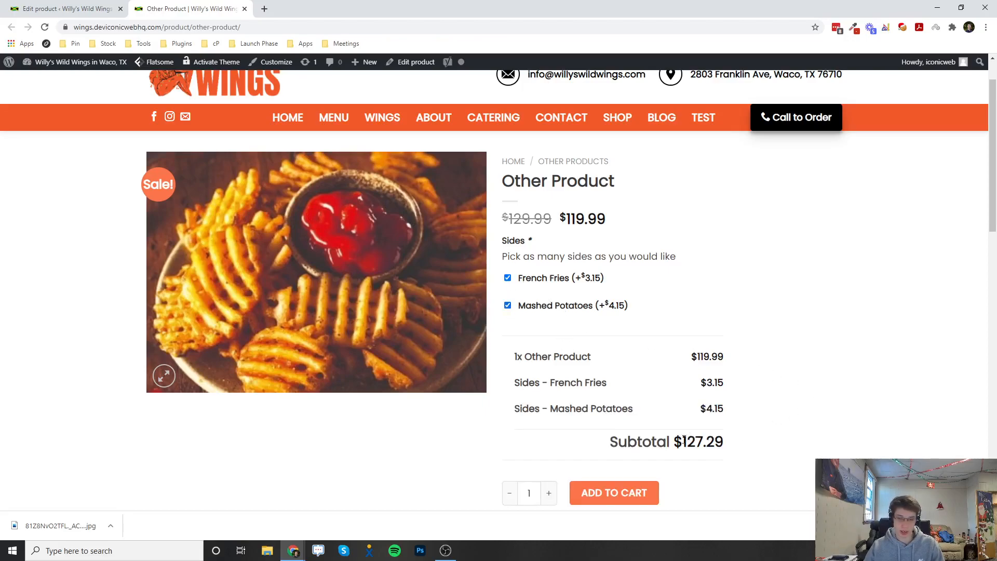
pyautogui.moveTo(745, 443)
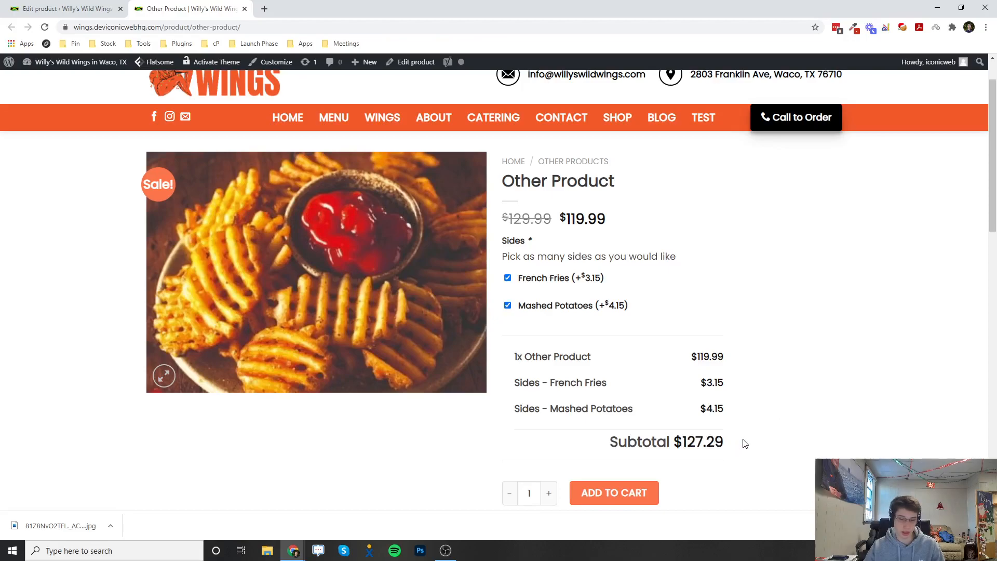
pyautogui.scroll(-3)
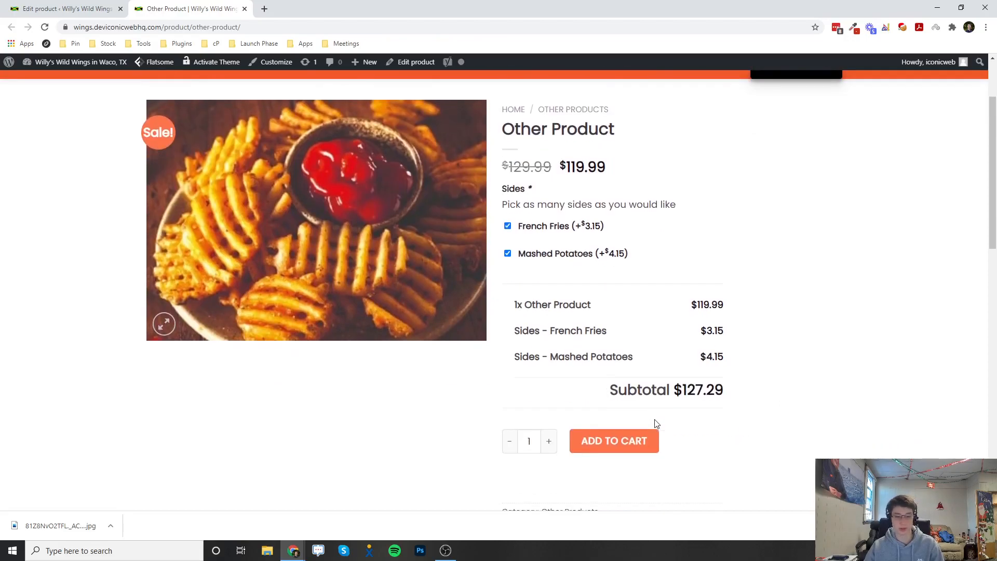
# Add Other Product with both sides to the cart, bringing the cart subtotal to $357.29.
pyautogui.click(612, 440)
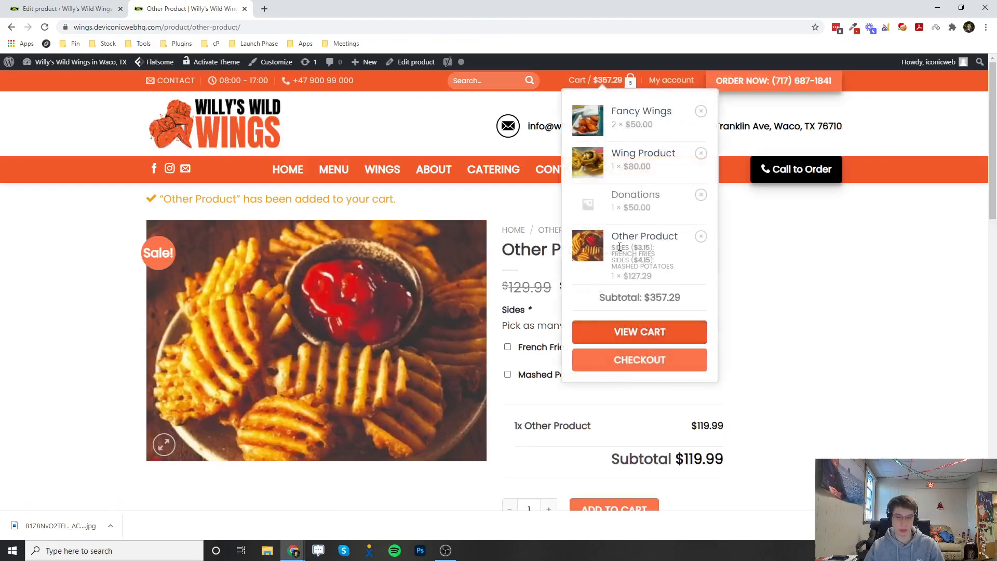
pyautogui.moveTo(644, 236)
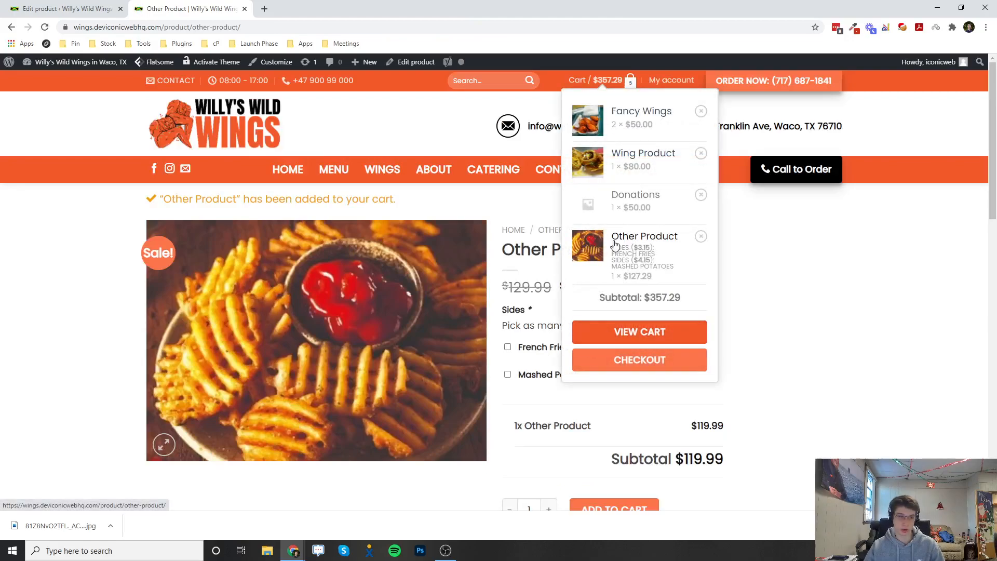